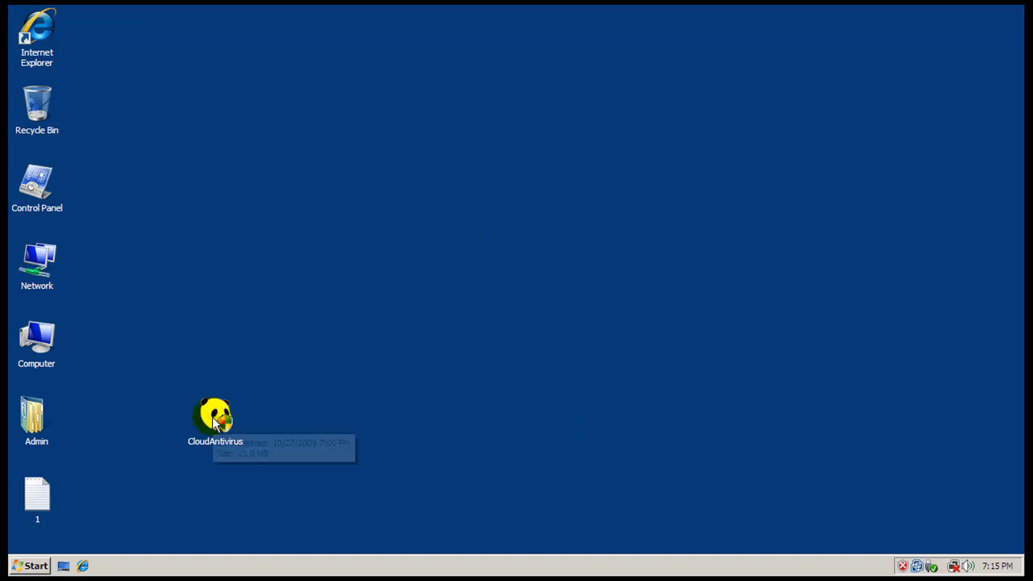
Move the CloudAntivirus icon to the desktop centre, review its Properties and Details, then cancel
drag(215, 417, 462, 282)
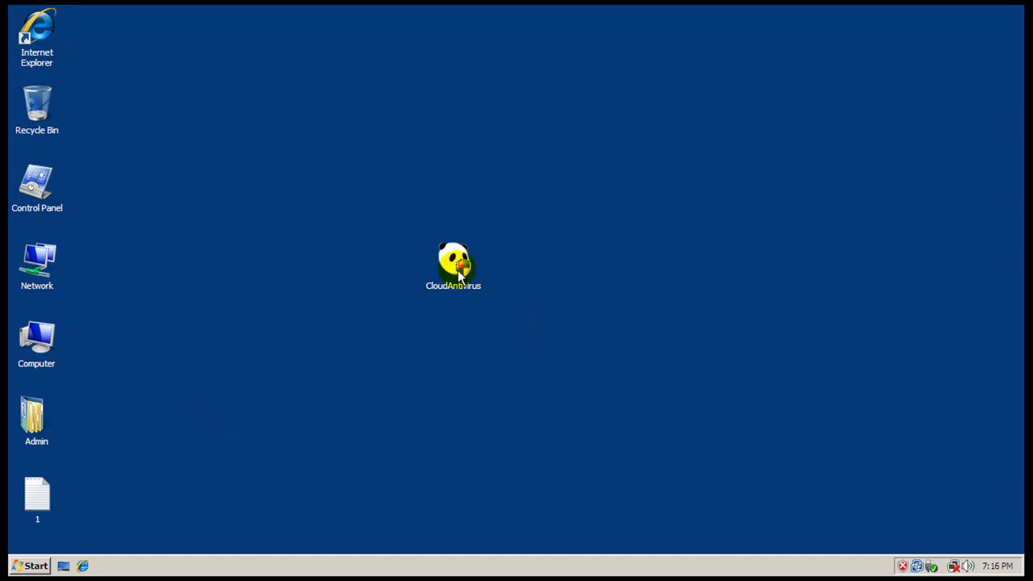
right_click(452, 261)
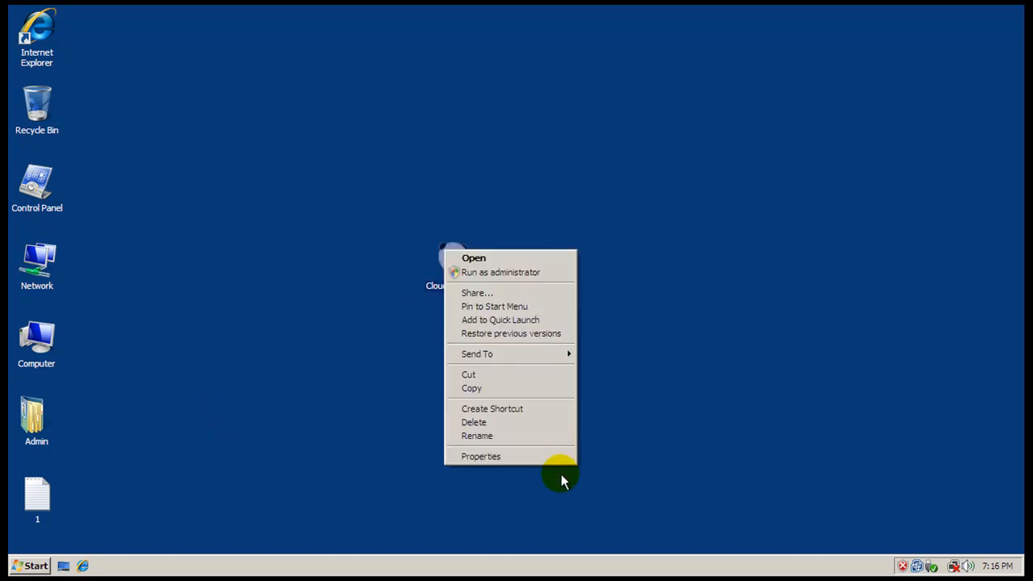
click(481, 455)
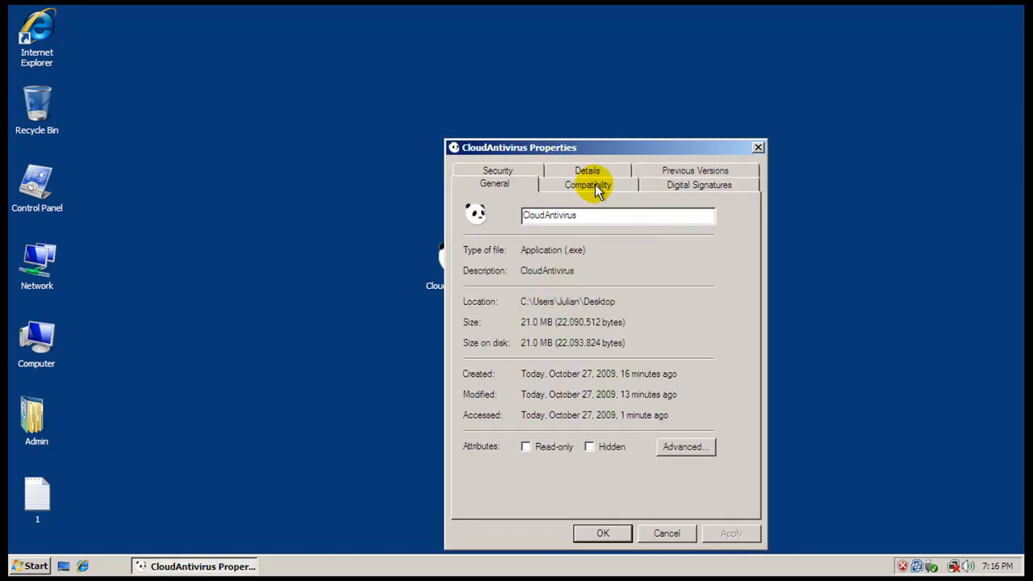
click(588, 171)
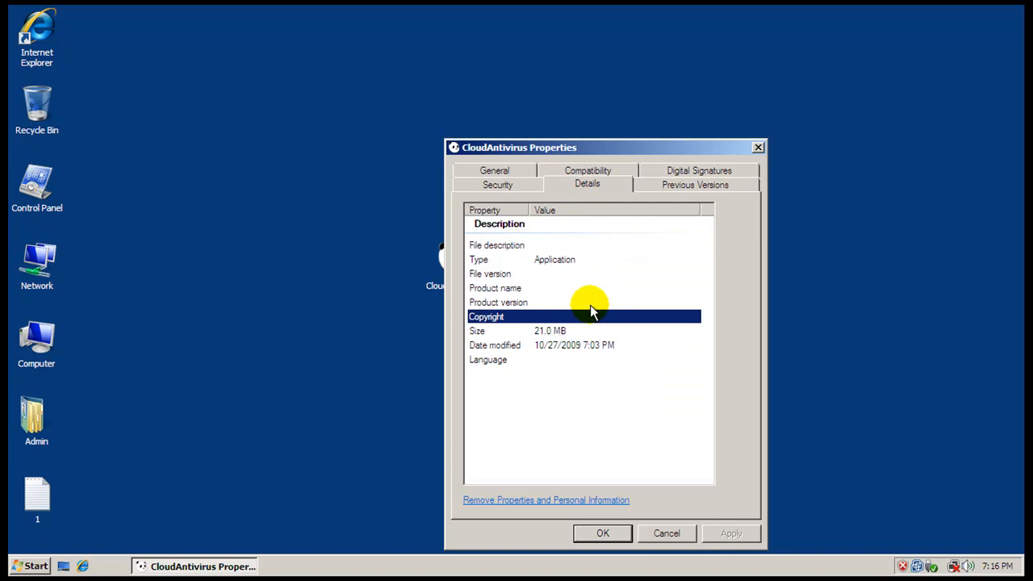
mouse_move(589, 281)
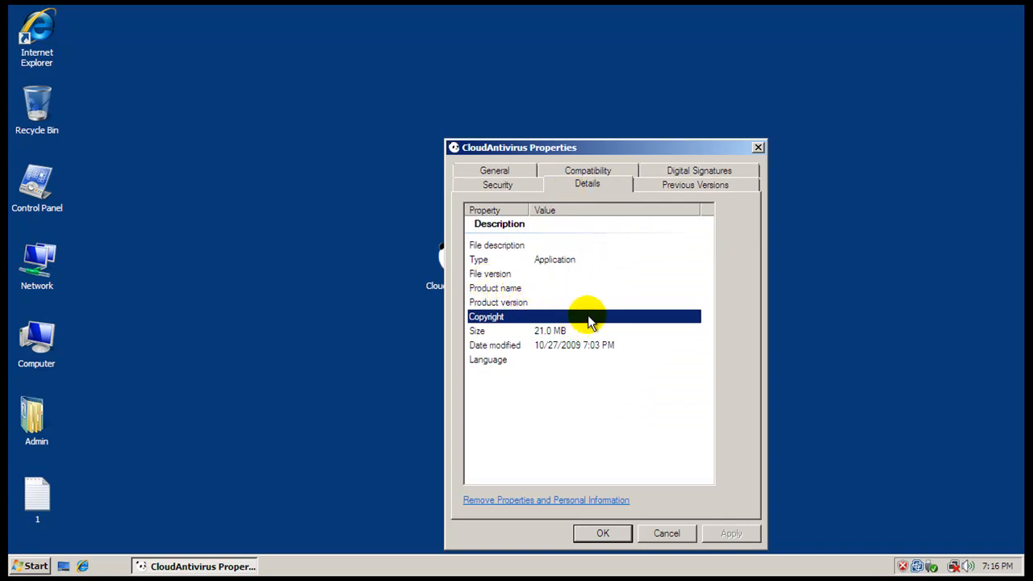
mouse_move(607, 361)
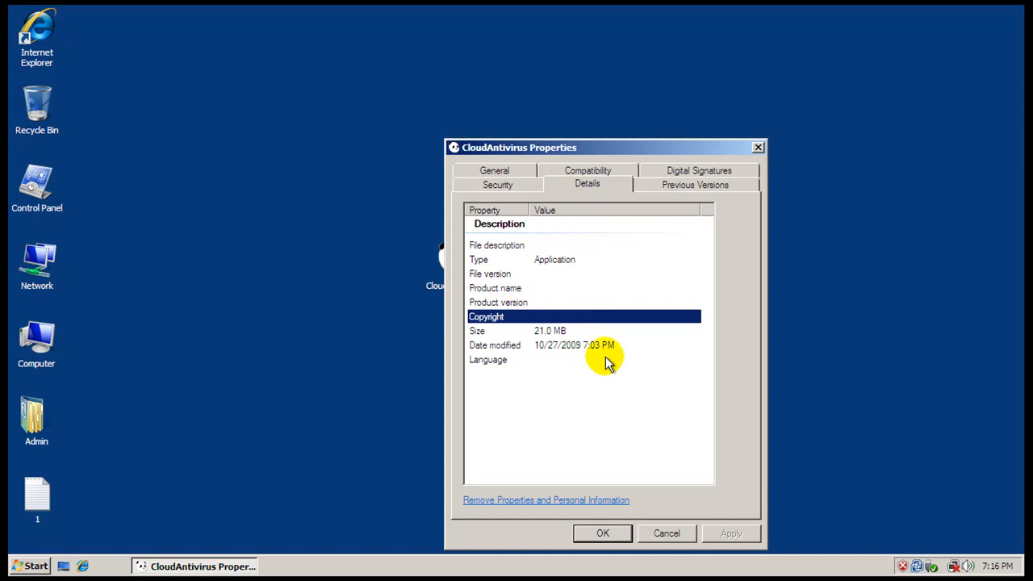
click(494, 171)
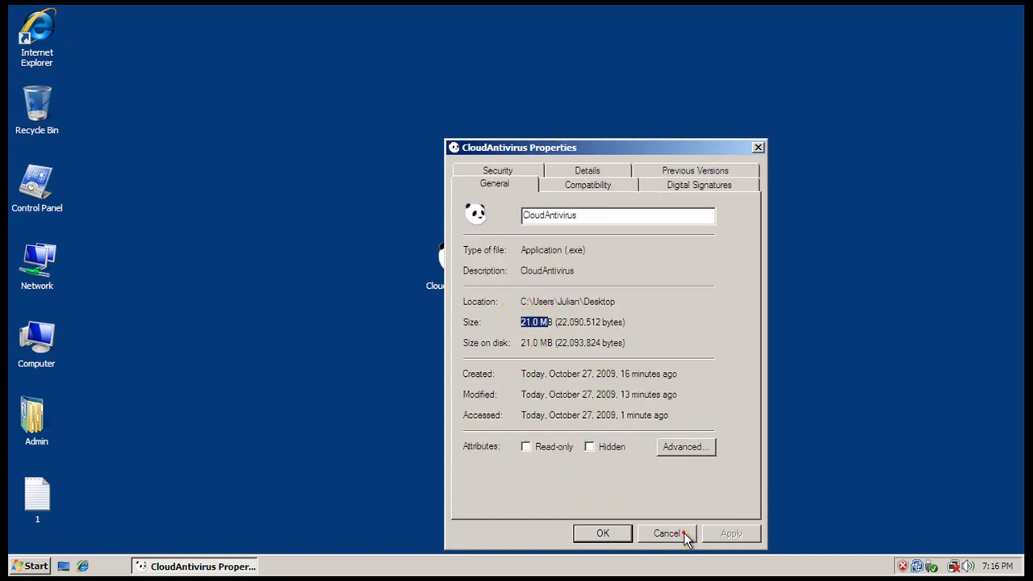
click(666, 533)
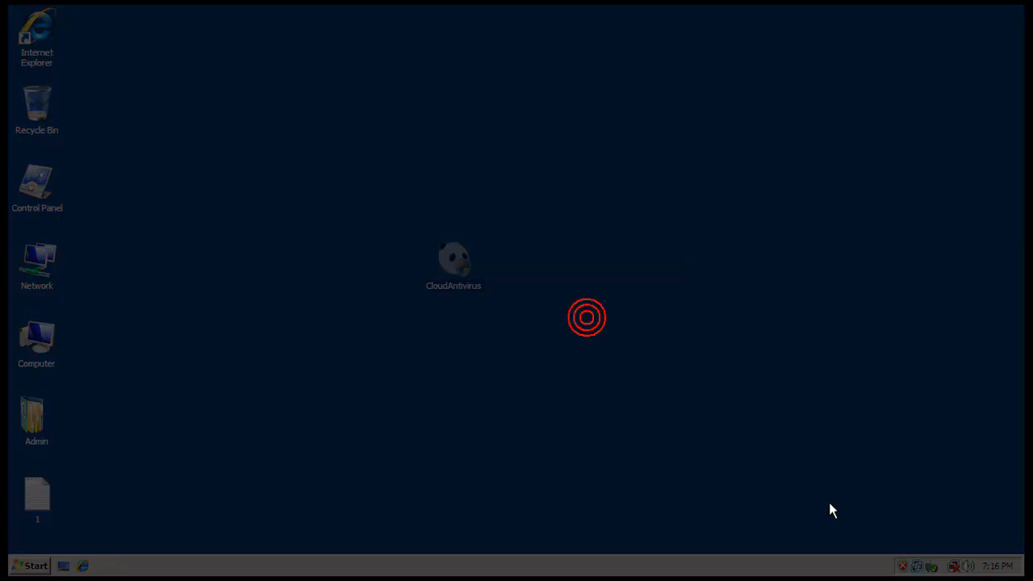
Launch Panda Cloud Antivirus and go to the free-account registration page
double_click(452, 259)
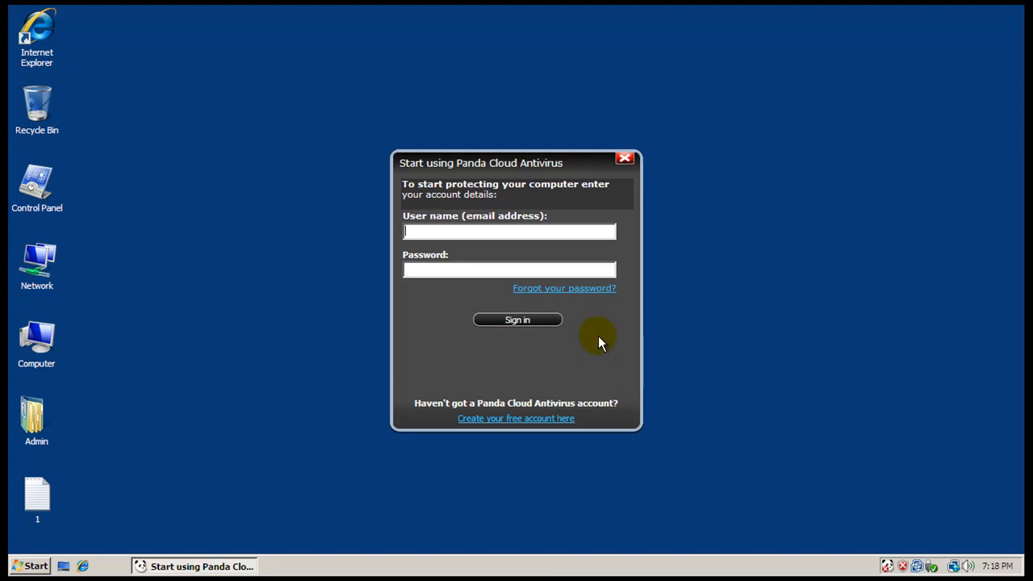
mouse_move(533, 425)
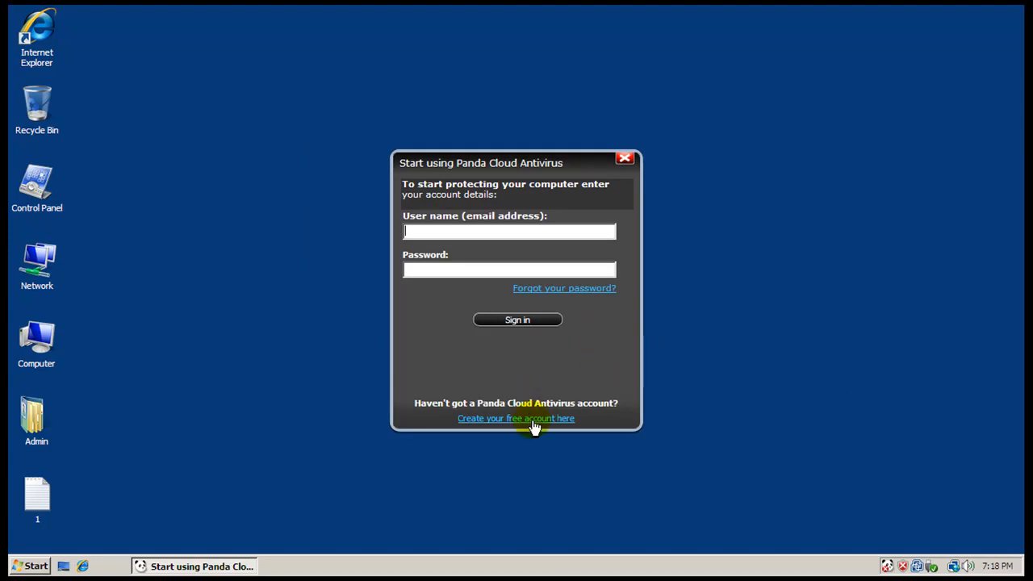
click(517, 418)
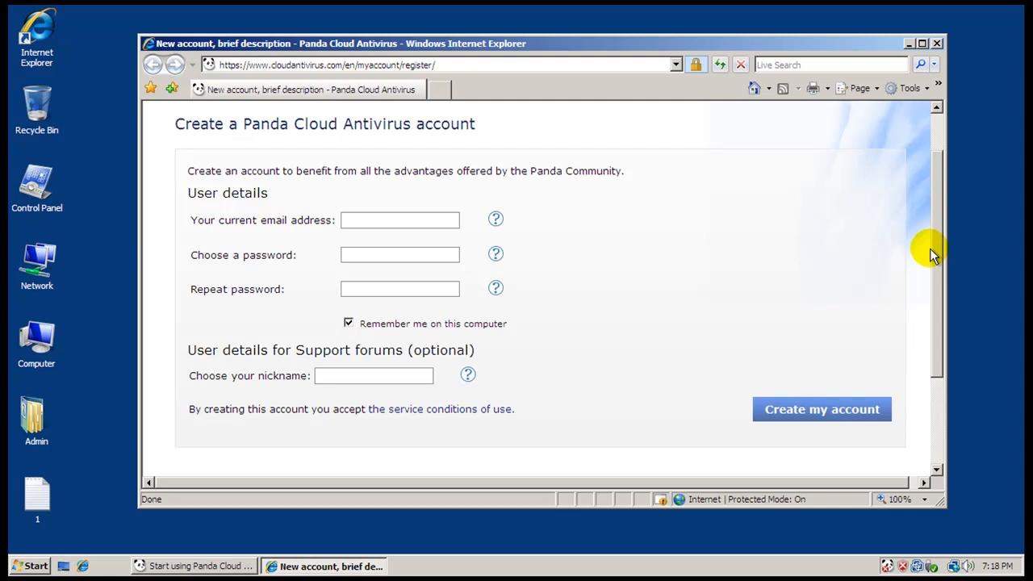
mouse_move(876, 281)
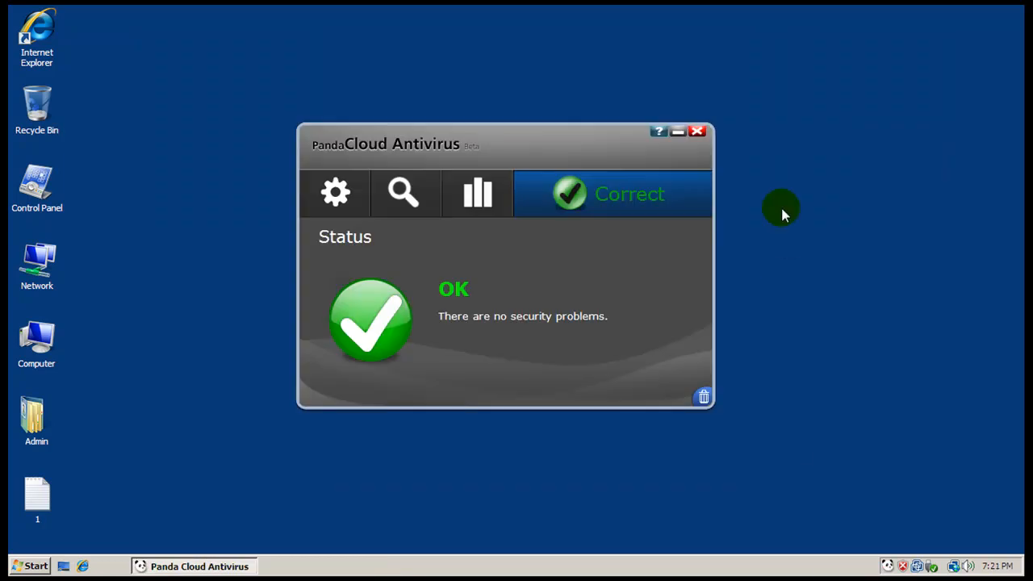
mouse_move(484, 121)
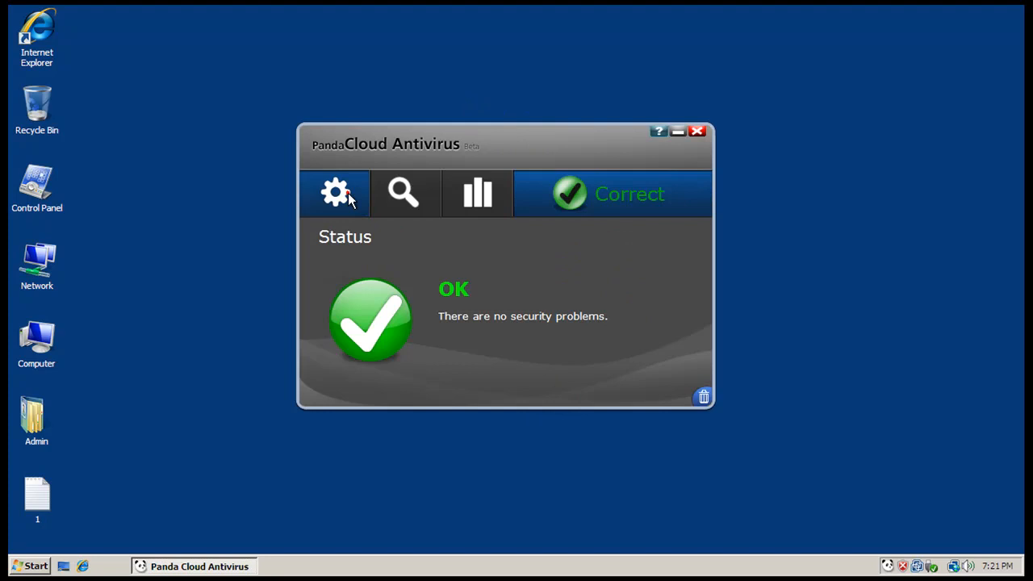
Review the Scan and Report sections showing no threats, return to Status, and close Panda
click(335, 194)
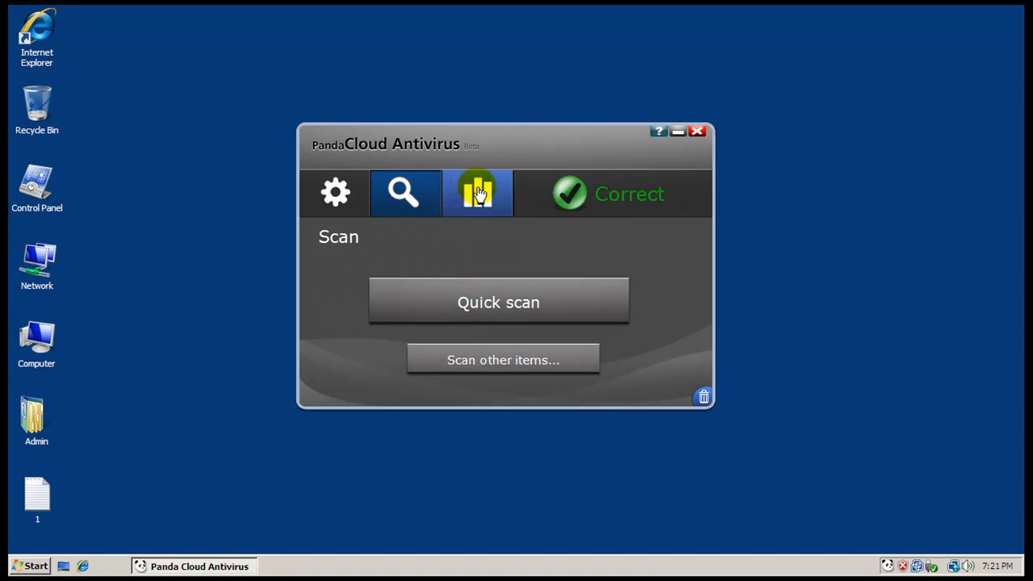
click(478, 193)
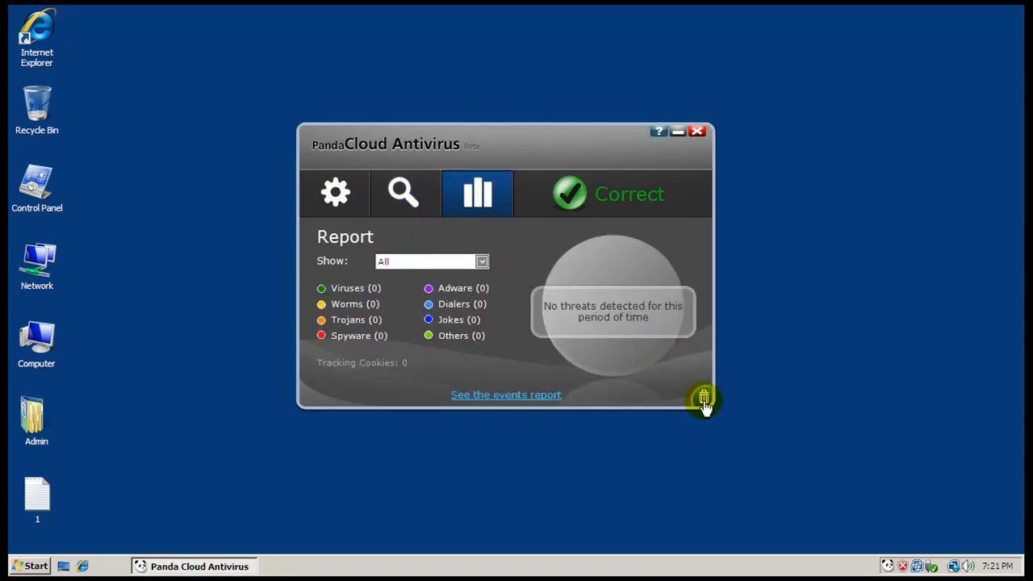
click(704, 397)
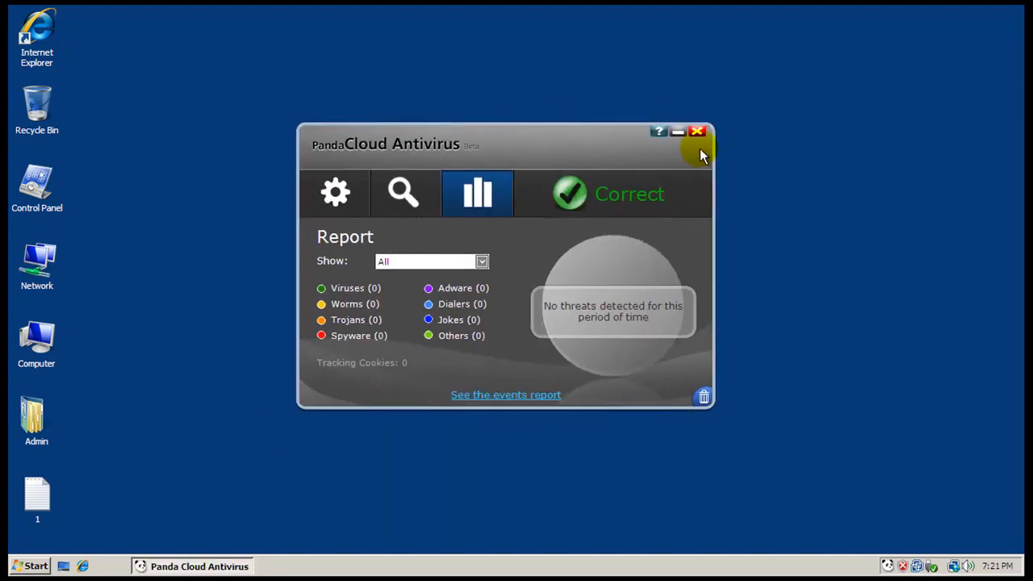
click(610, 194)
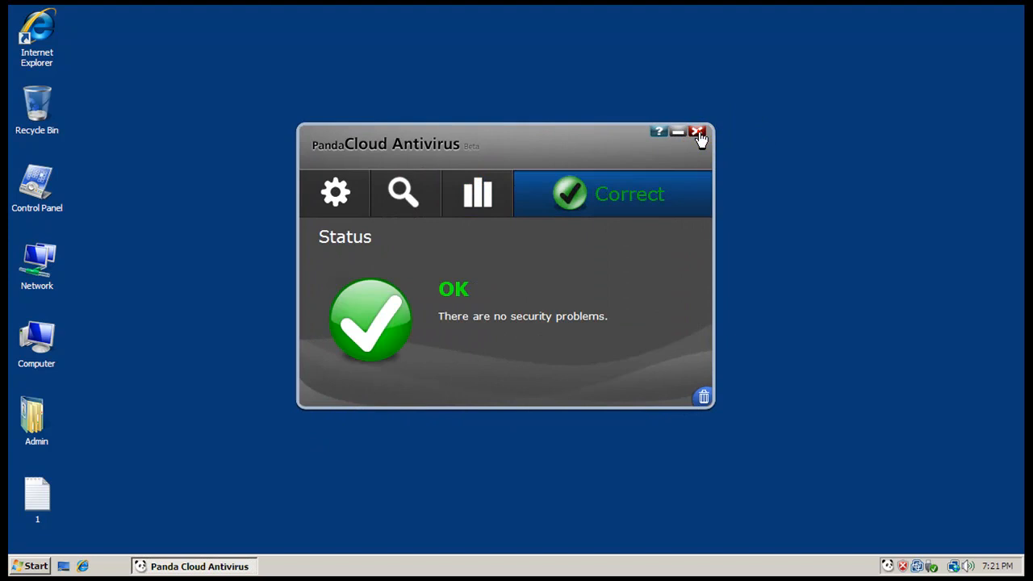
click(698, 132)
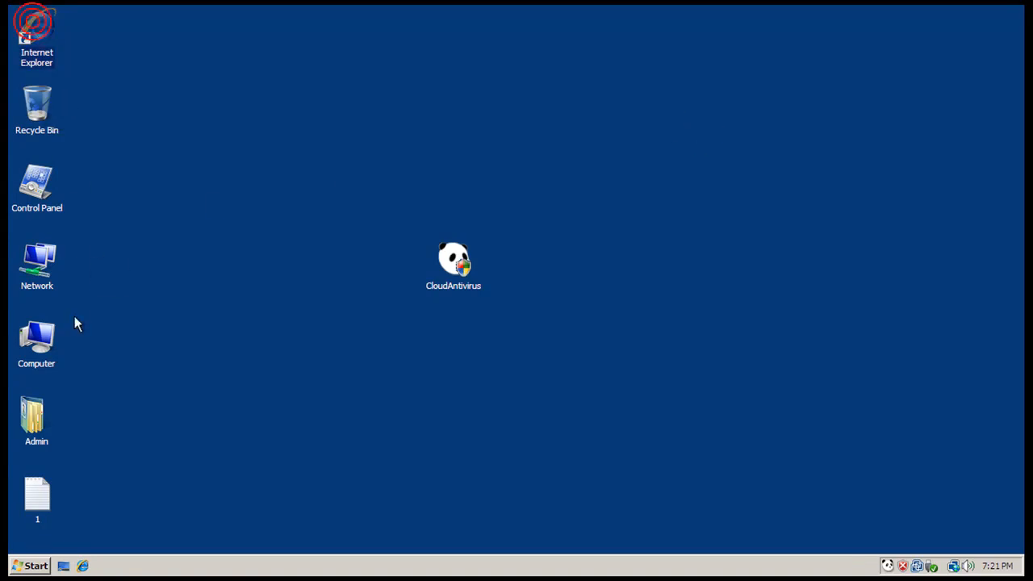
Launch Internet Explorer beside the Notepad list of test URLs
double_click(35, 497)
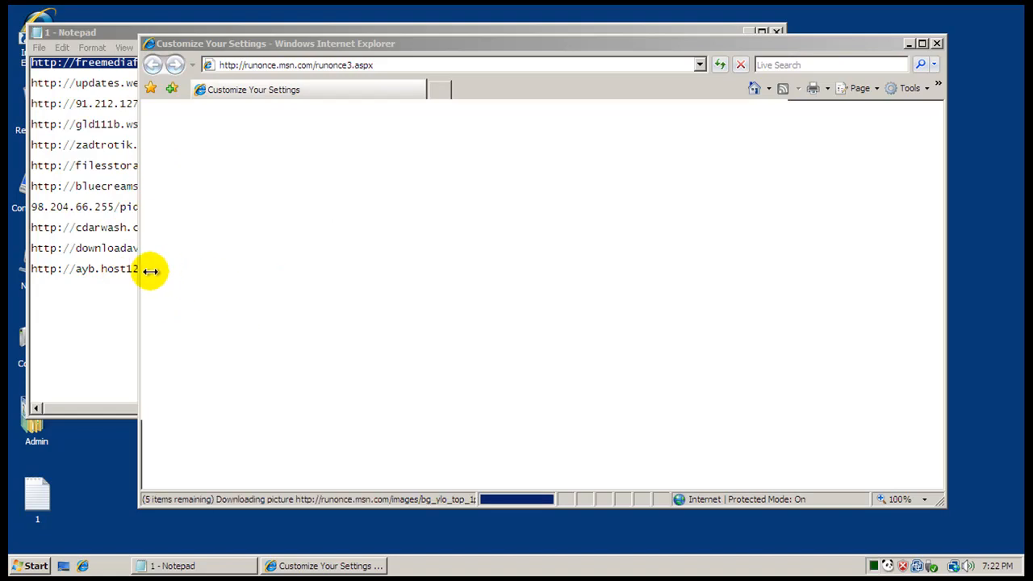
click(110, 323)
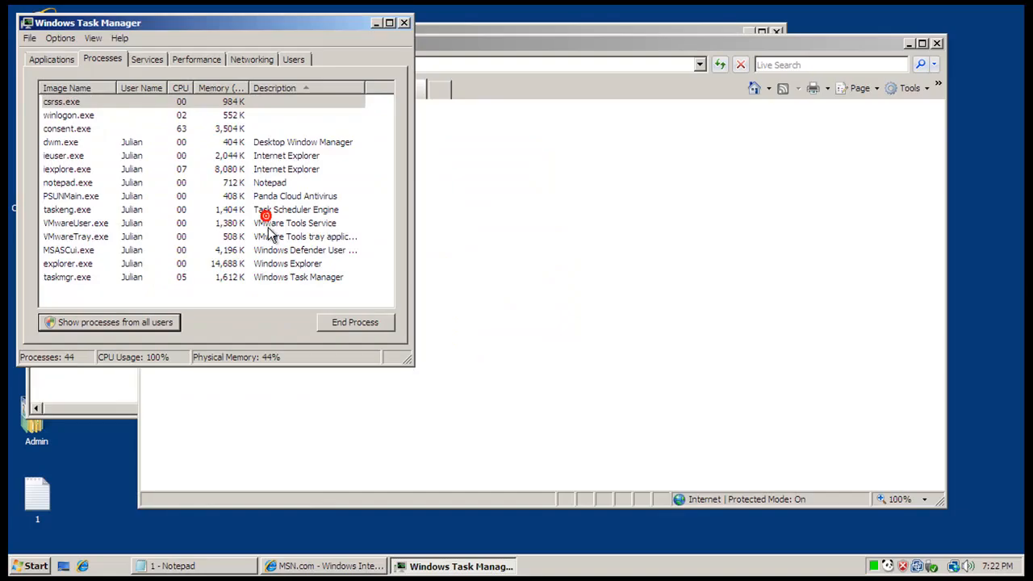
Show processes from all users, select Panda's PSUNMain.exe at 408 K, and minimize Task Manager
click(42, 323)
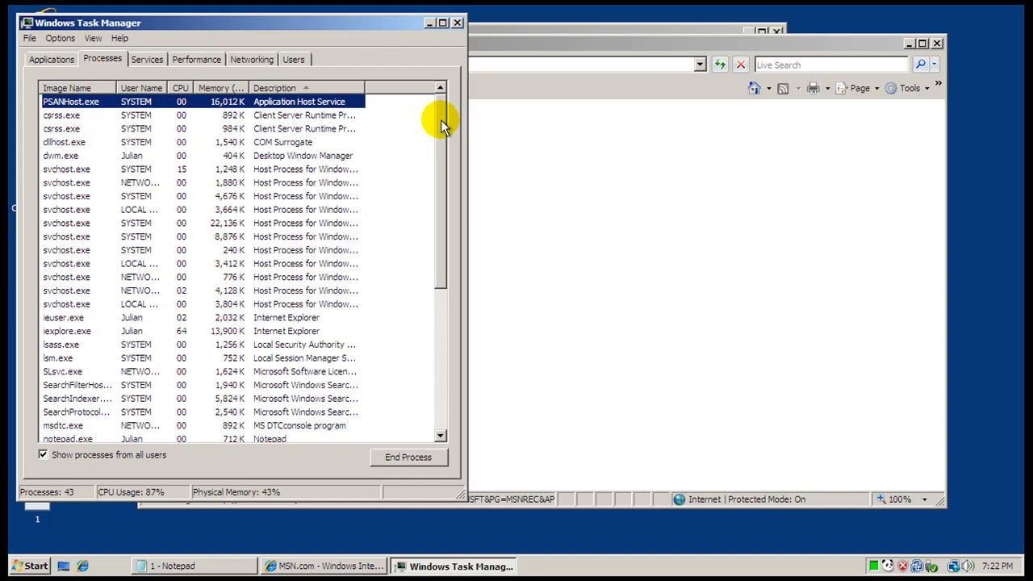
scroll(down, 3)
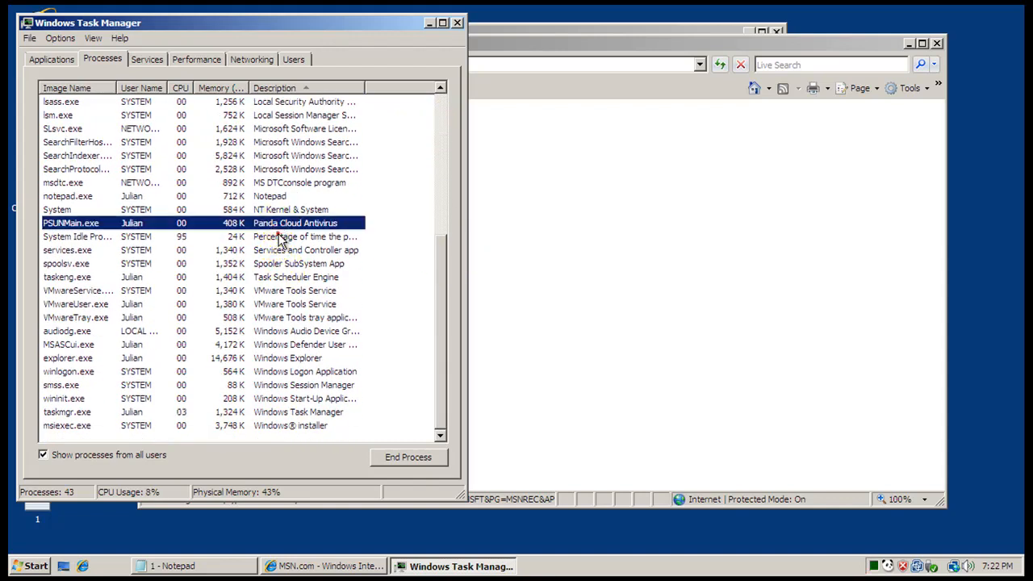
click(78, 236)
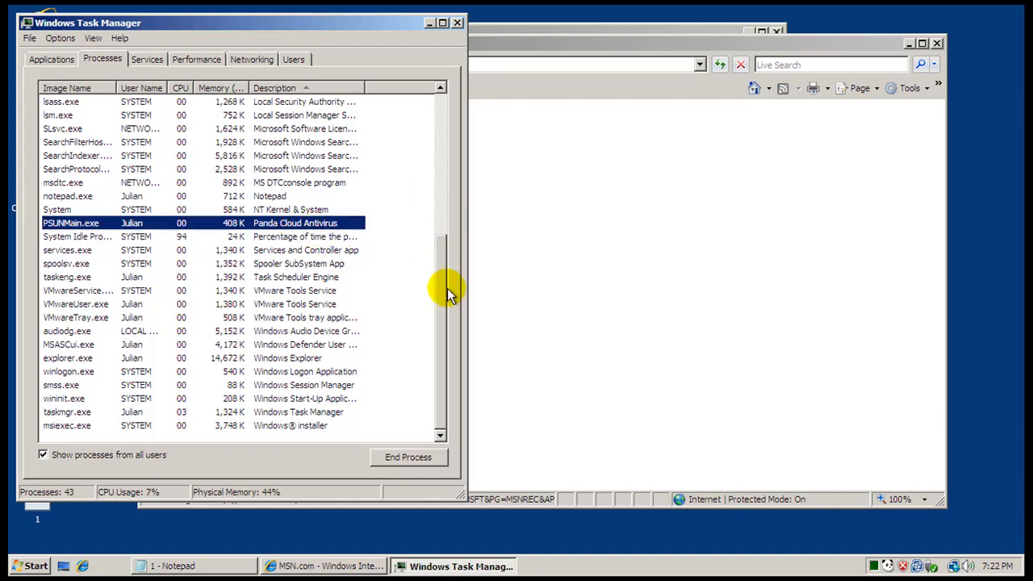
click(275, 87)
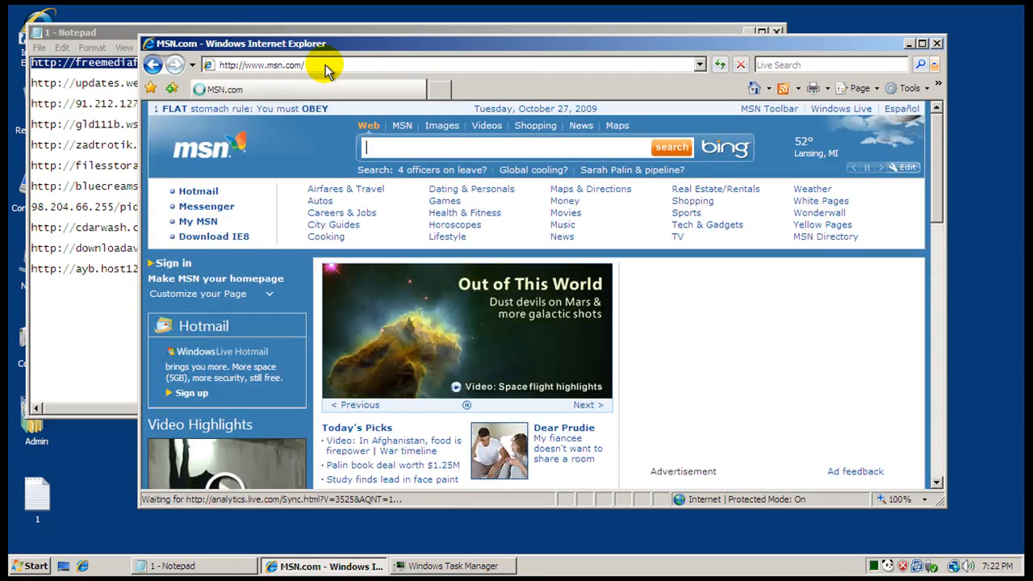
Load freemediafiles.net/av-scanner.0.exe in IE, then bring the Notepad URL list forward
right_click(315, 65)
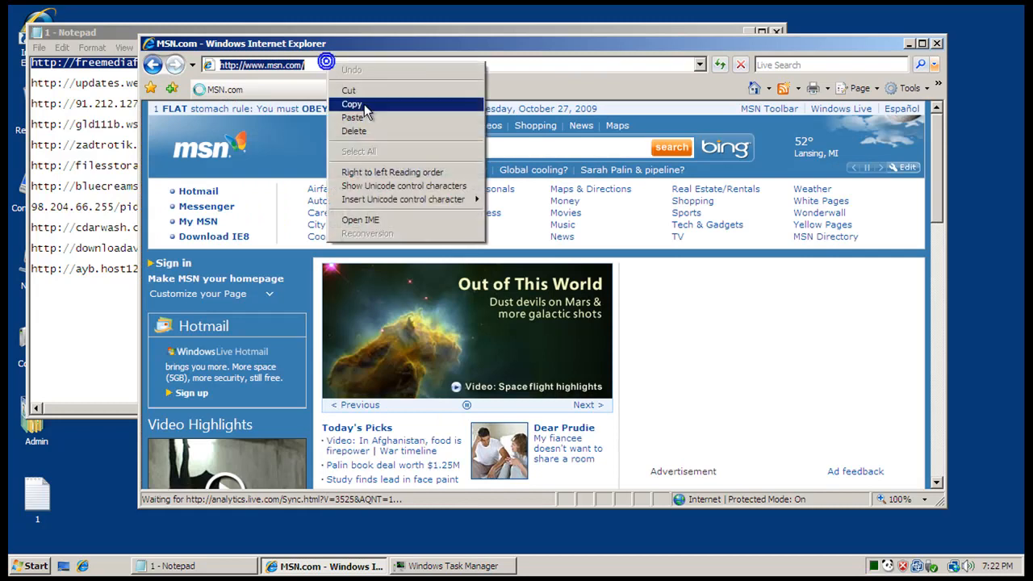
click(352, 117)
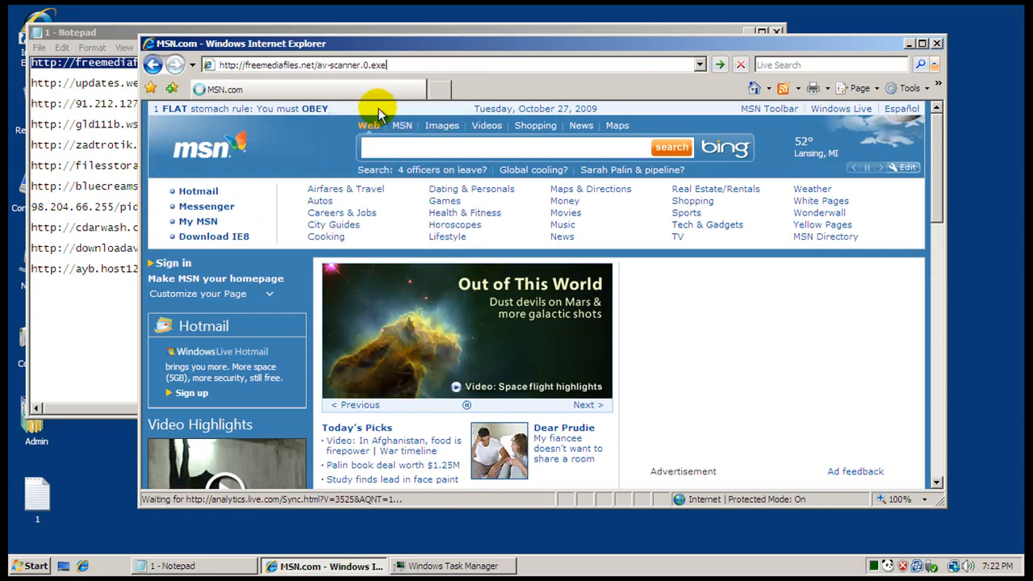
mouse_move(765, 355)
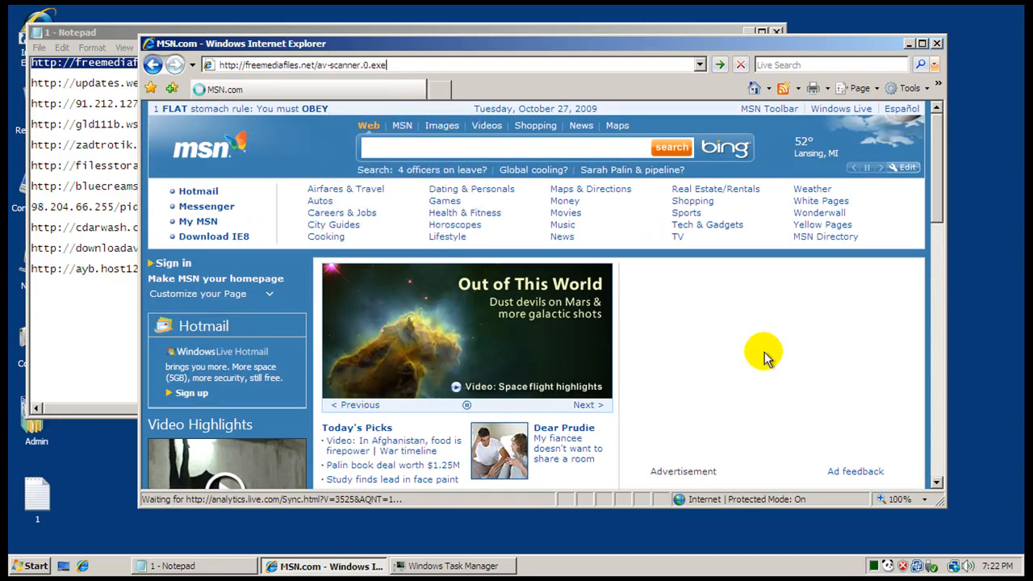
mouse_move(681, 562)
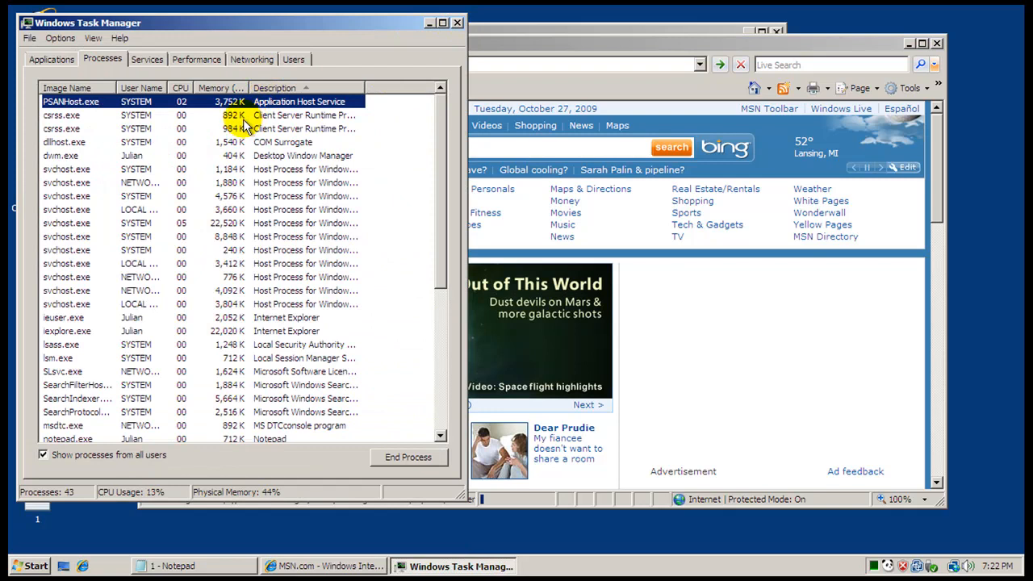
mouse_move(491, 109)
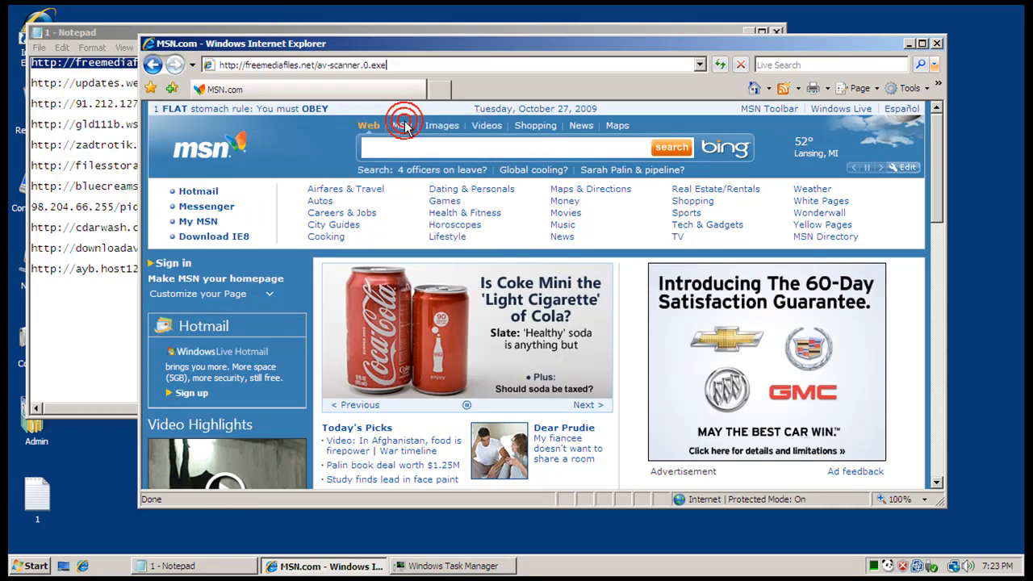
click(407, 304)
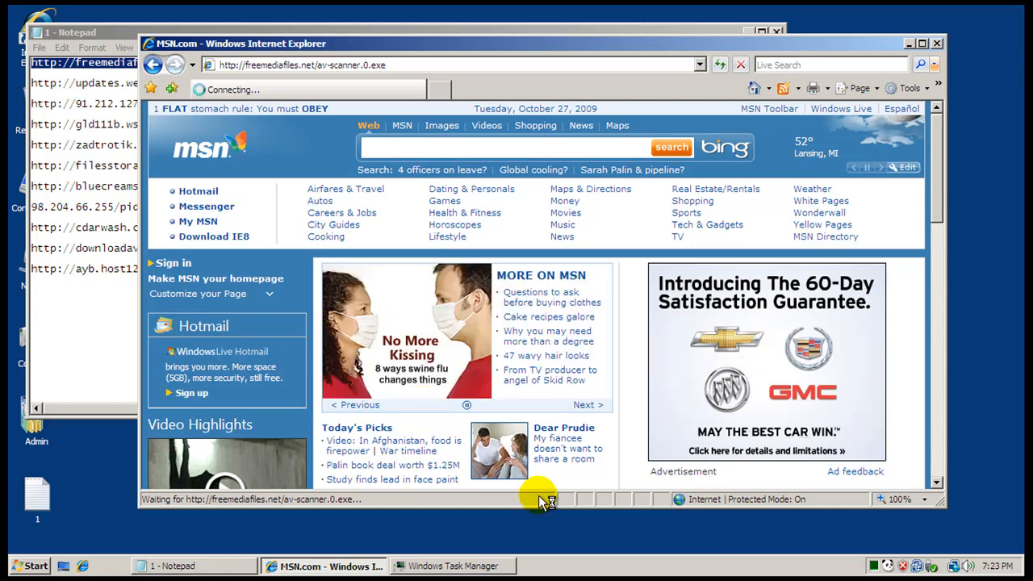
click(452, 565)
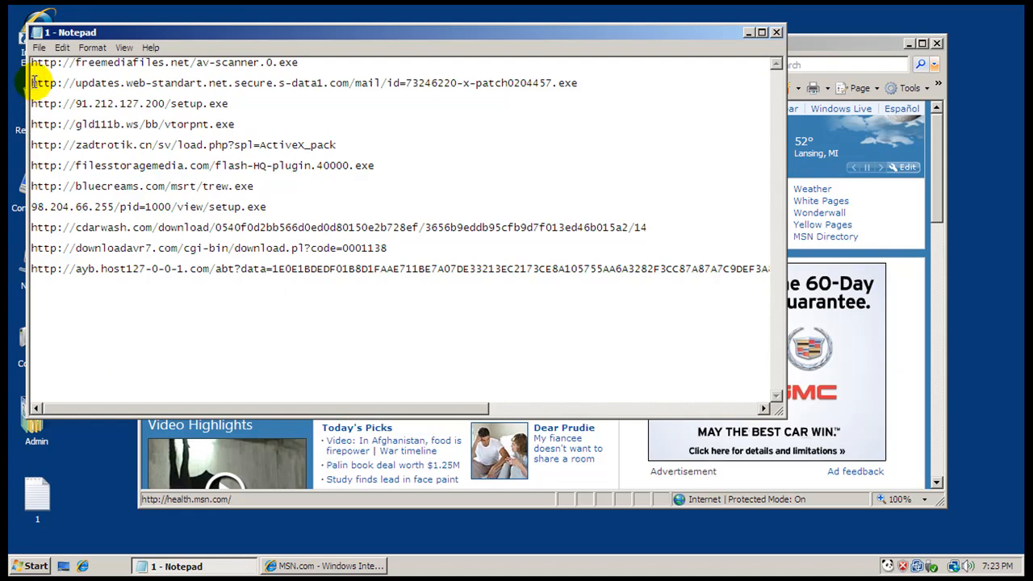
Run the downloaded patch.exe from the next URL and dismiss the resulting error and security notice
right_click(561, 82)
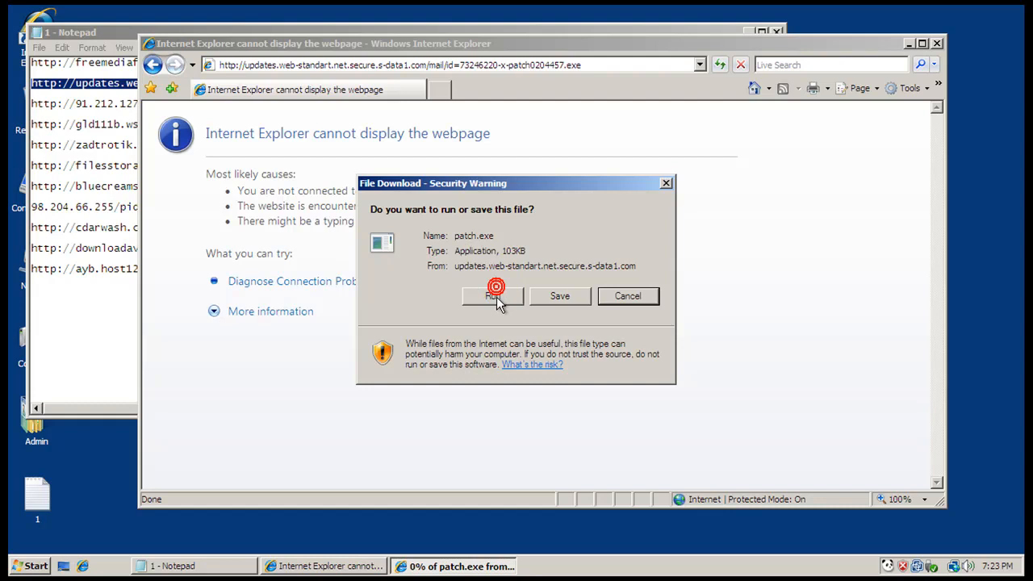
click(495, 296)
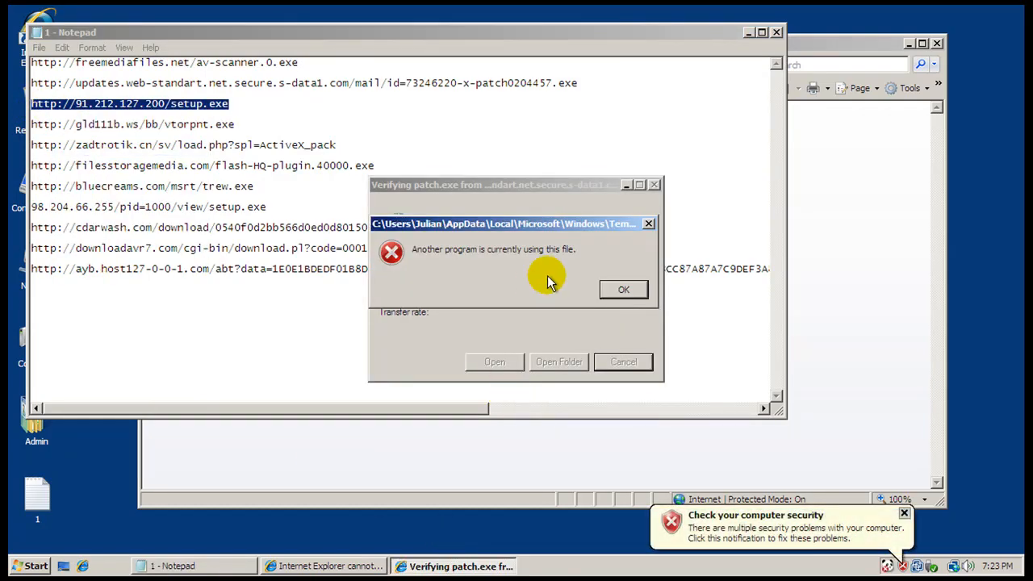
click(623, 289)
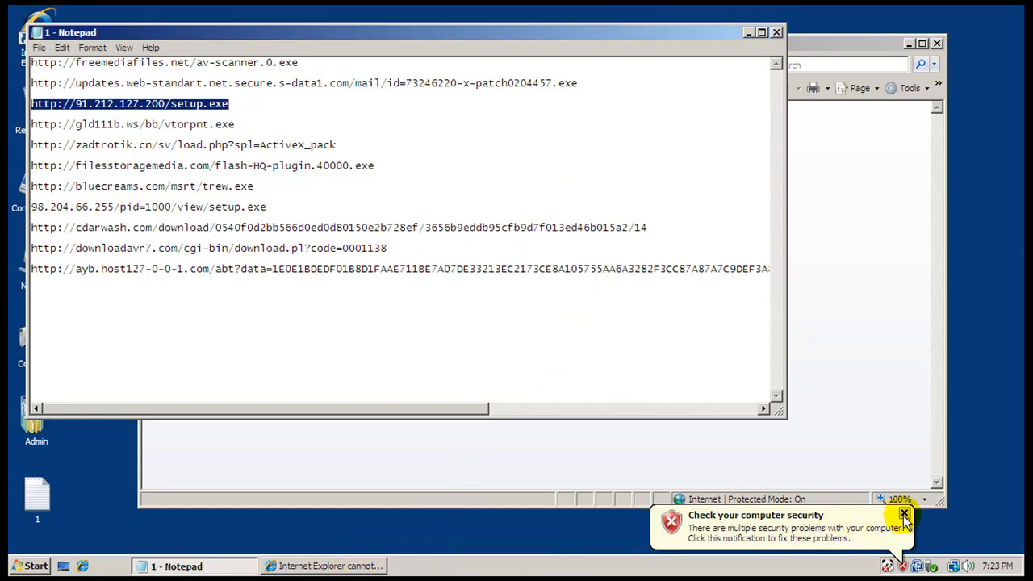
click(905, 515)
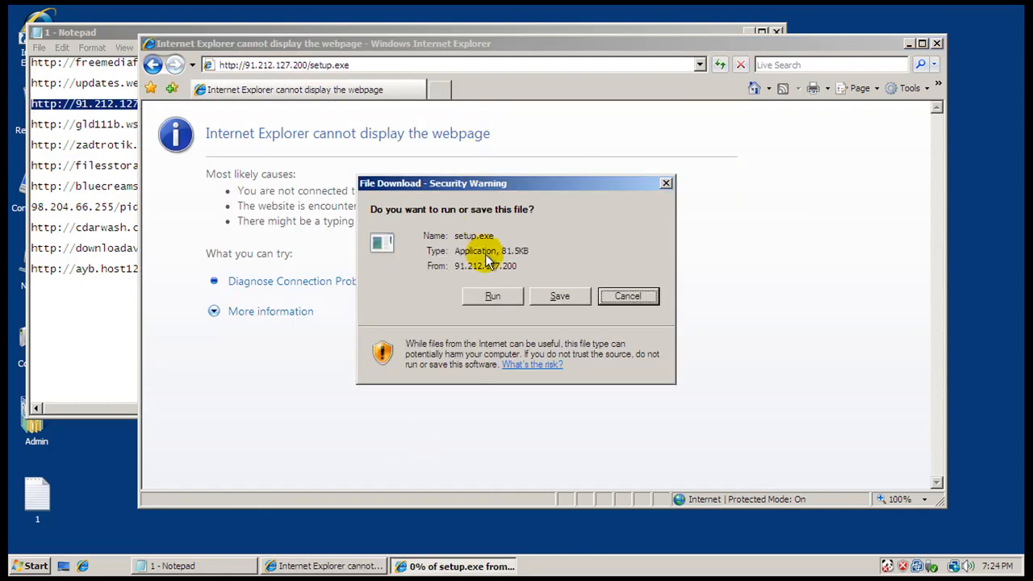
Run the unverified setup.exe, then respond to Panda's antivirus-stopped notice
click(492, 296)
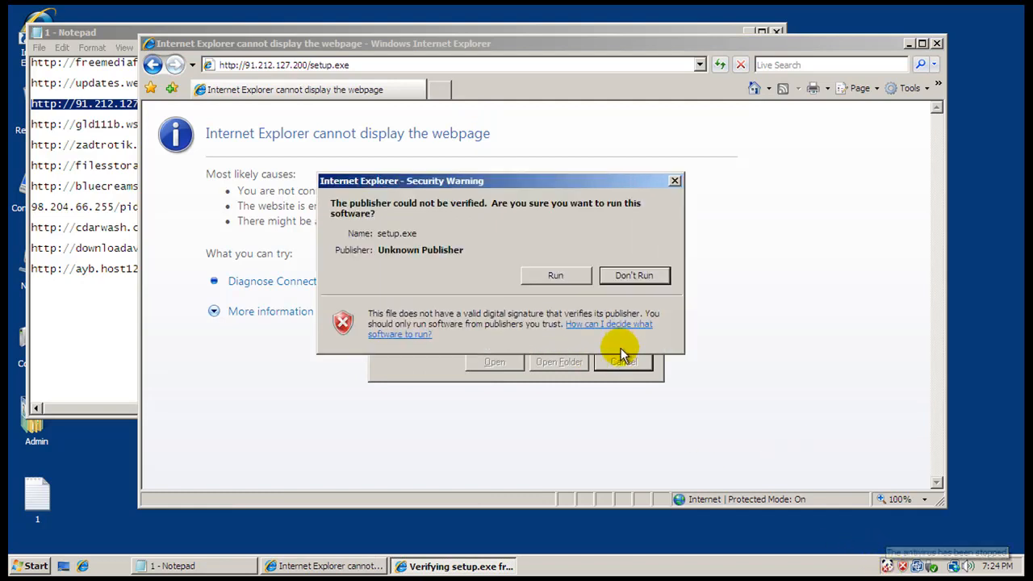
click(555, 275)
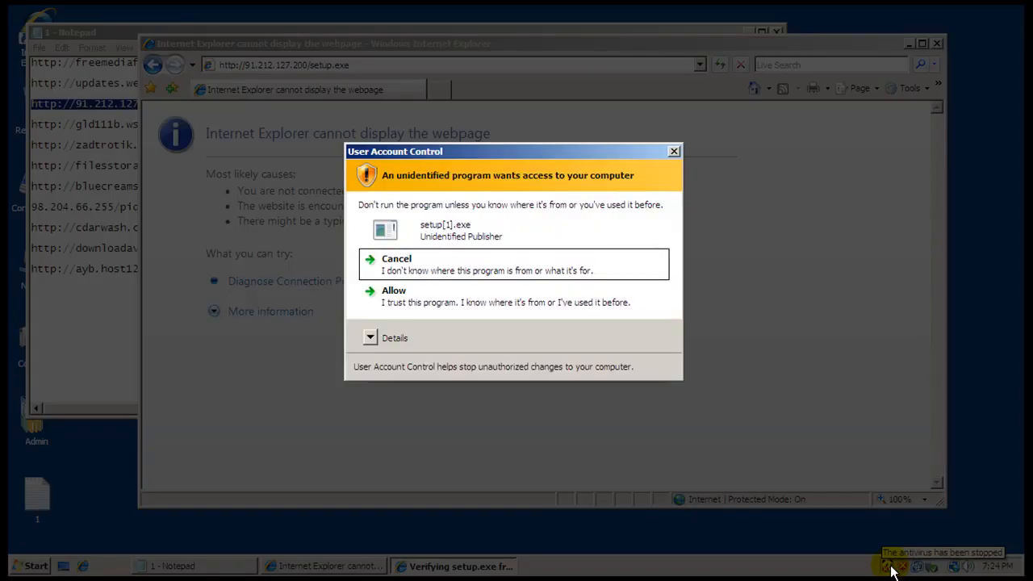
click(394, 291)
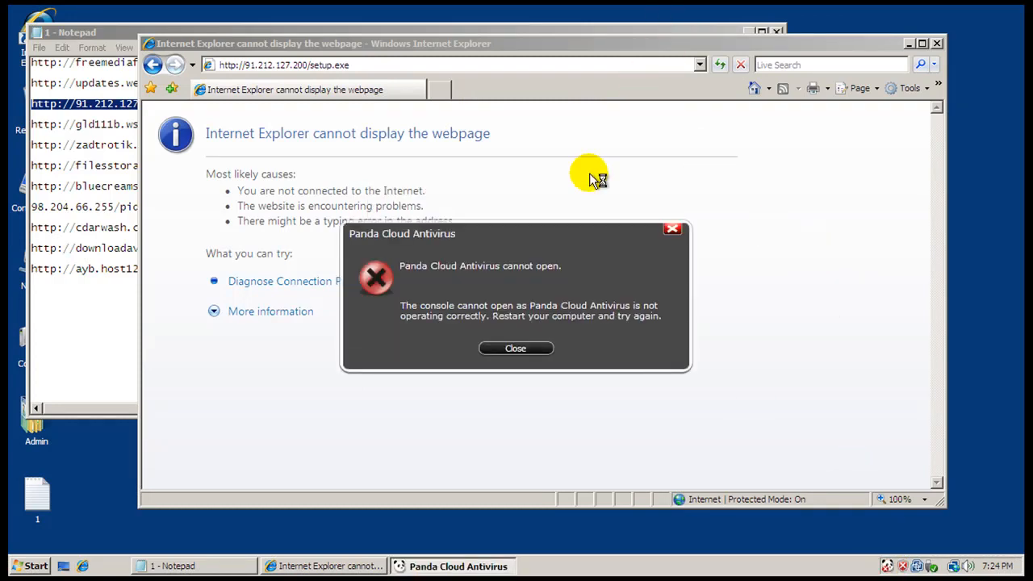
mouse_move(516, 349)
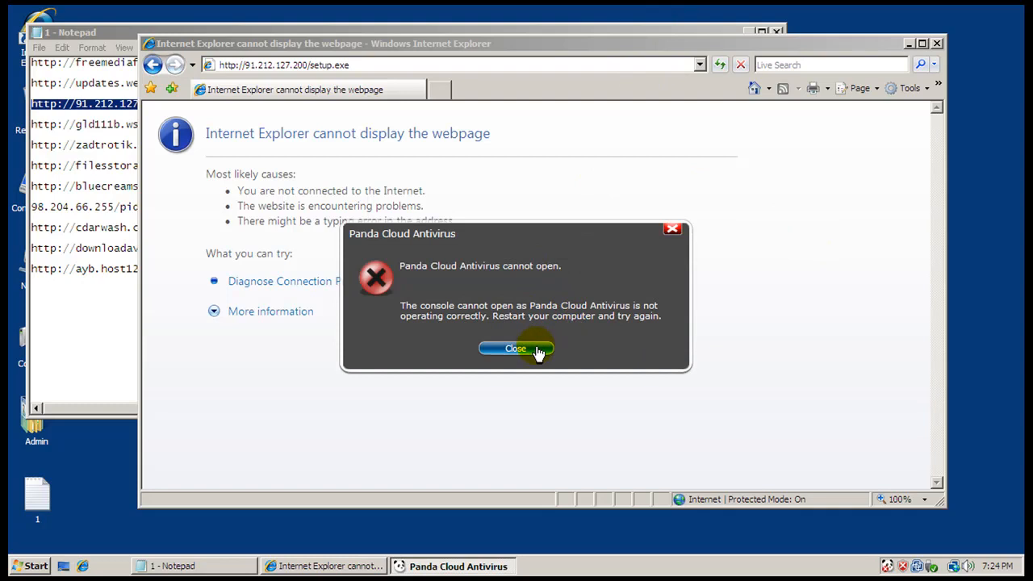
Dismiss Panda's cannot-open error, load the gld111b.ws URL for vtorpnt.exe, and check Panda's status
click(517, 349)
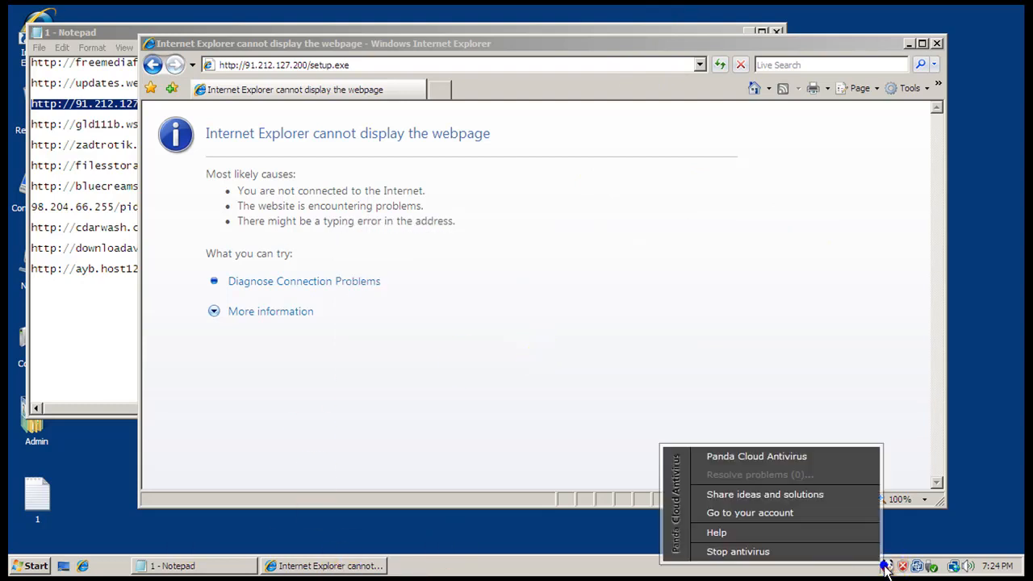
click(827, 460)
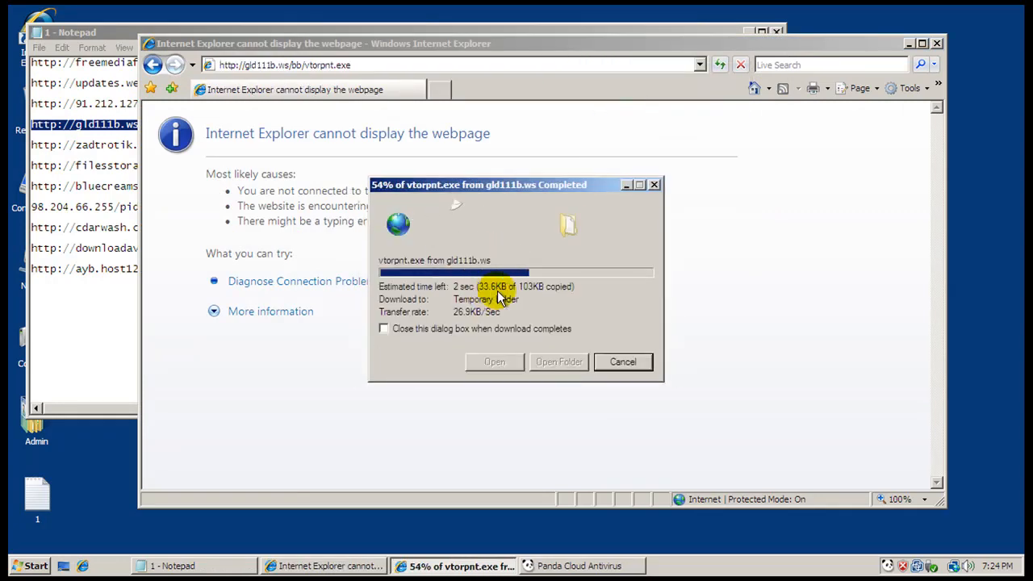
click(624, 362)
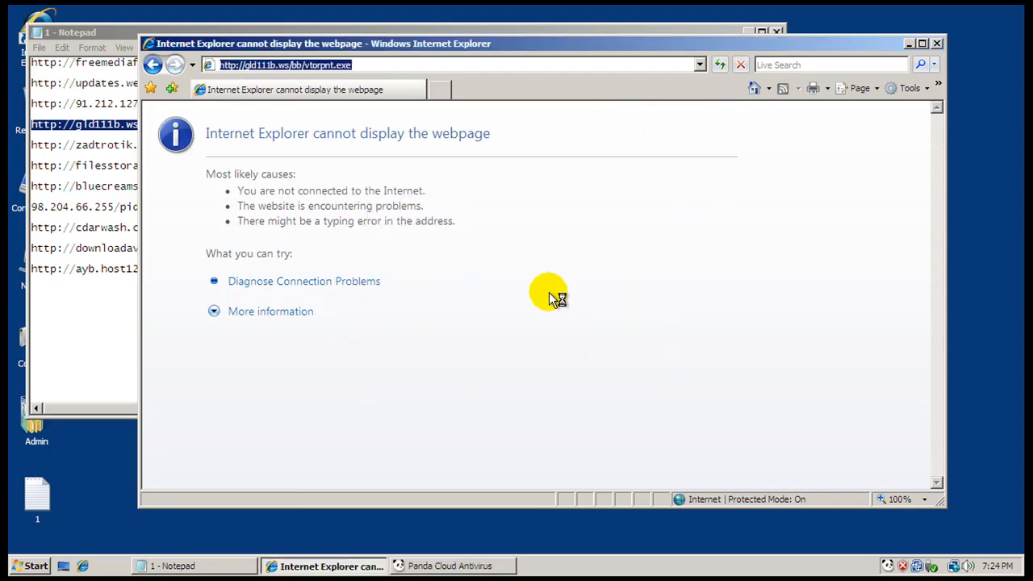
mouse_move(524, 271)
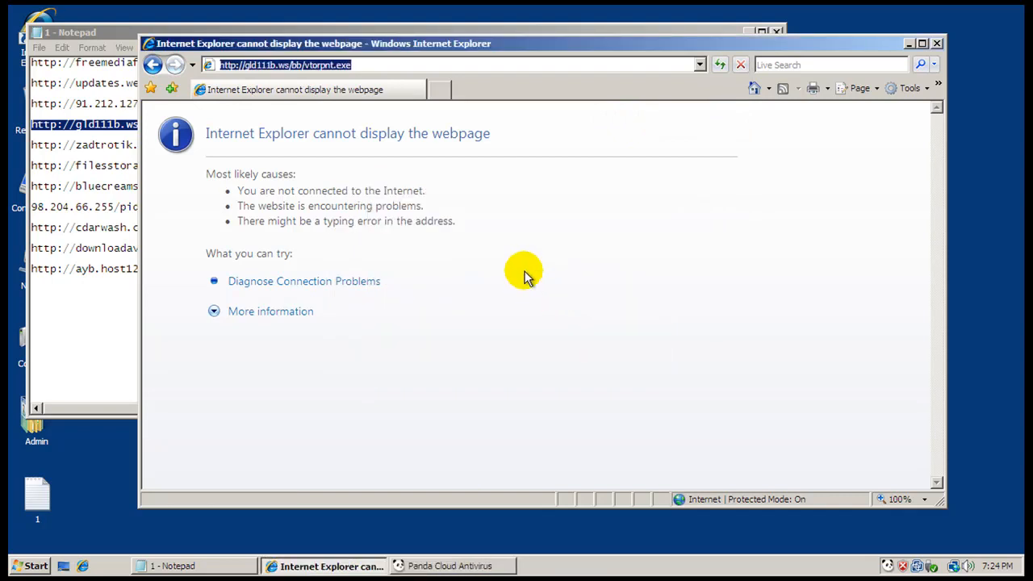
click(459, 565)
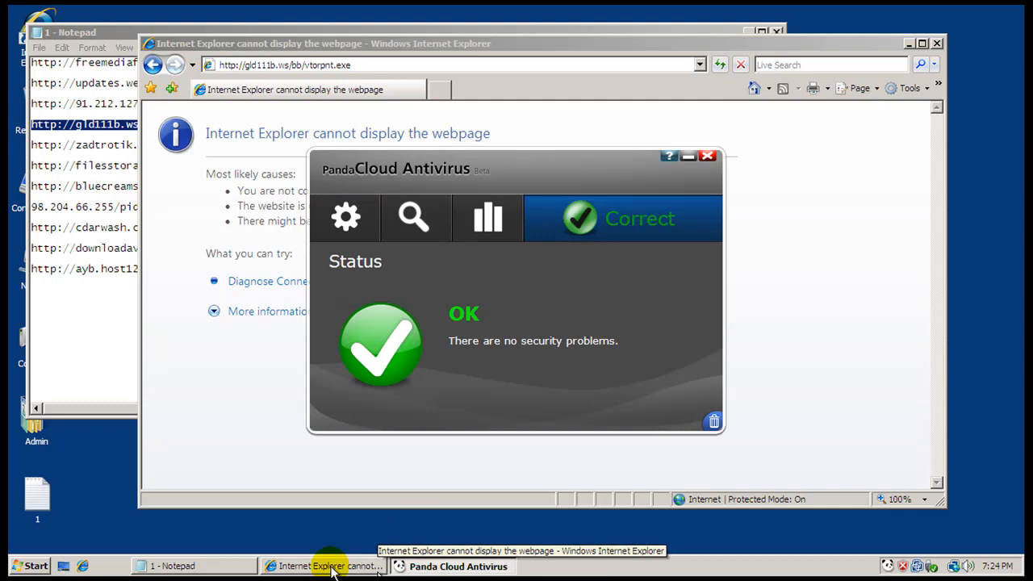
Unblock Windows Explorer in the firewall alert and restart the crashed browser
click(171, 565)
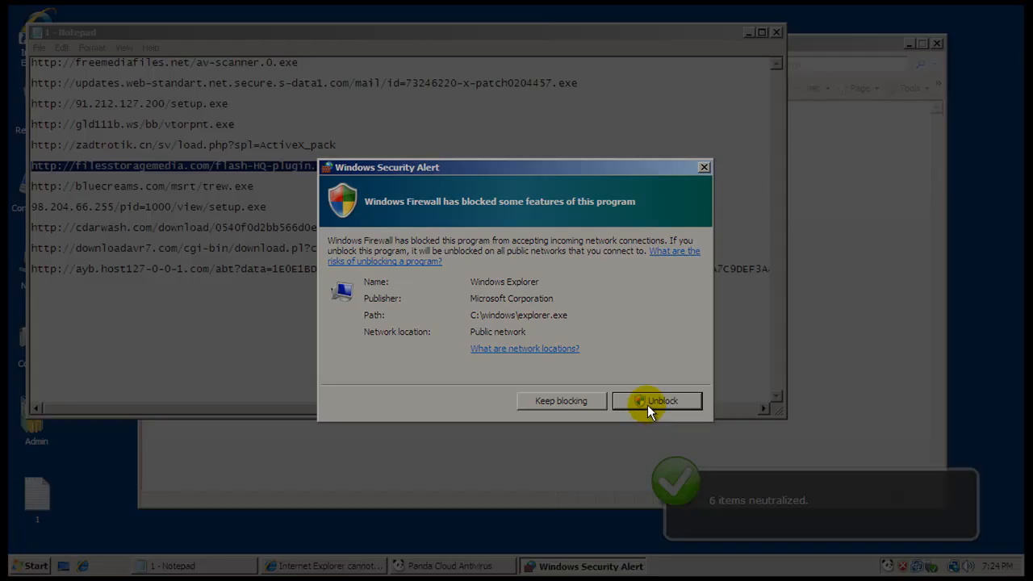
click(662, 400)
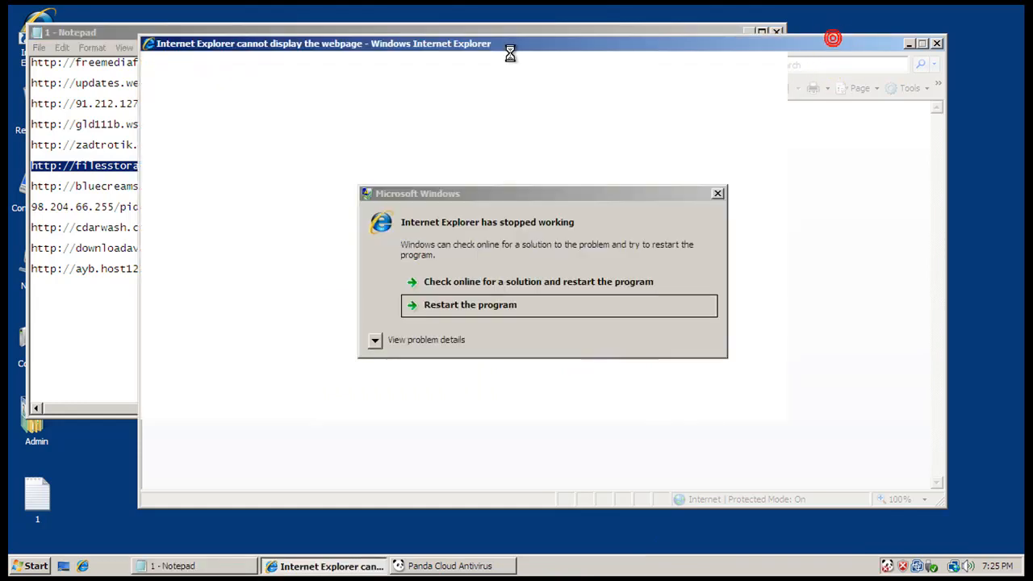
click(470, 303)
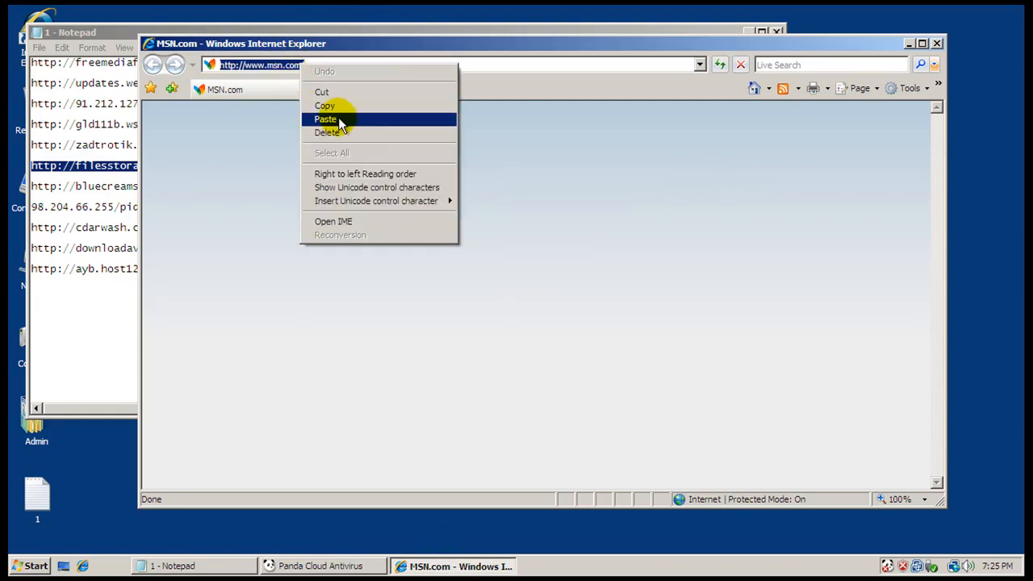
Try the filesstoragemedia and bluecreams.com/msrt/trew.exe downloads, then run setup.exe from 98.204.66.255
click(326, 119)
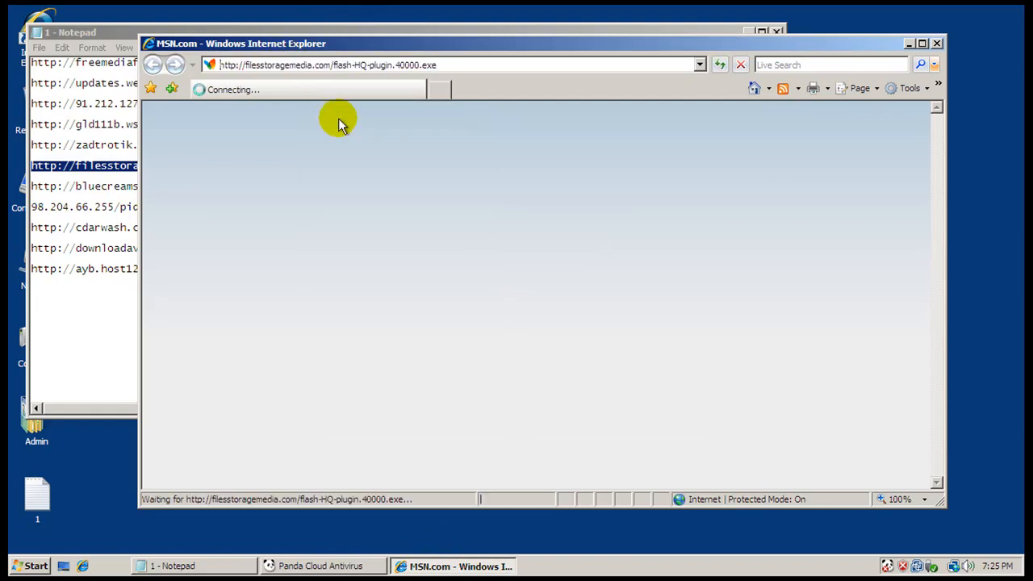
mouse_move(444, 149)
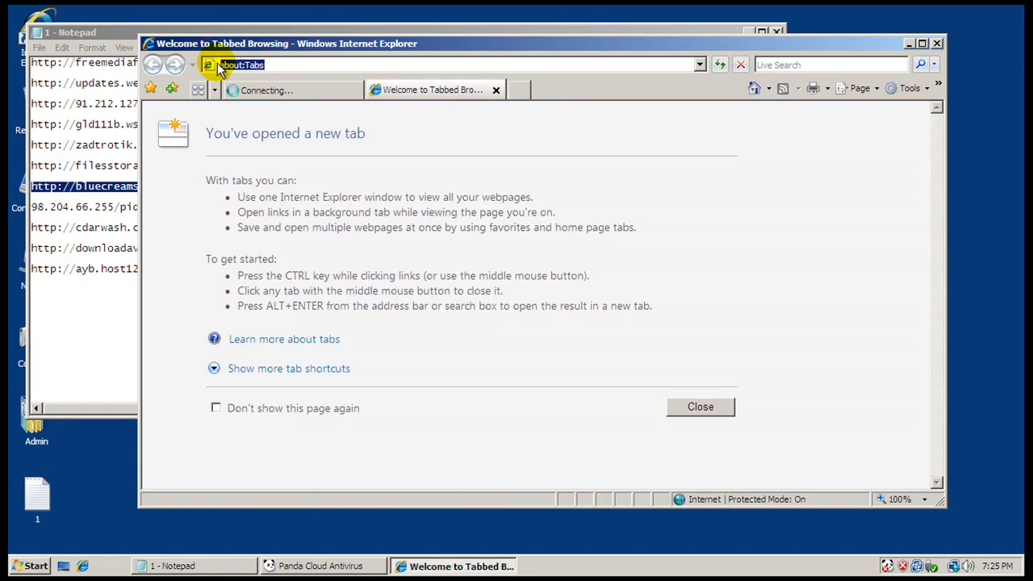
text(http://bluecreams.com/msrt/trew.exe)
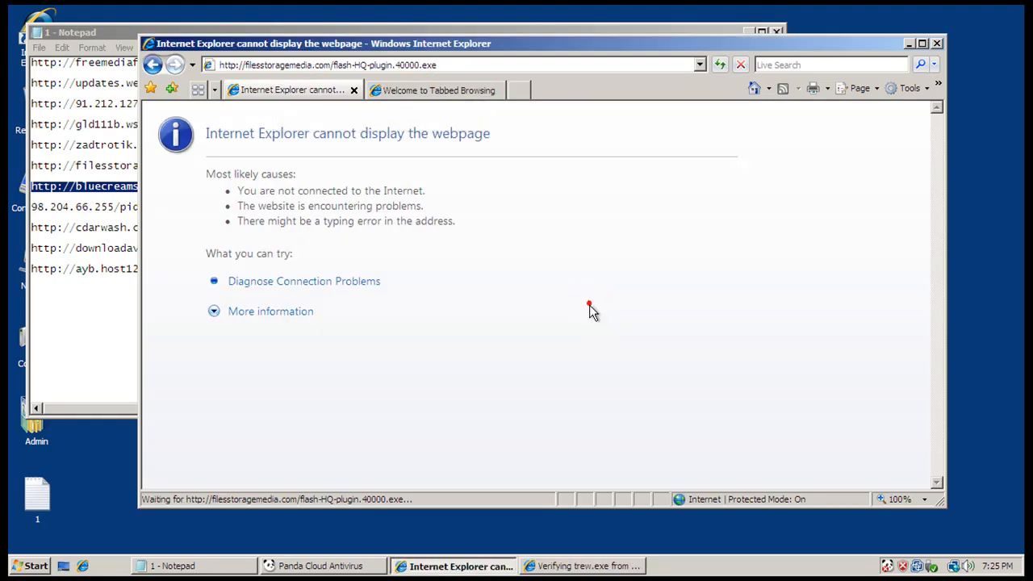
click(433, 91)
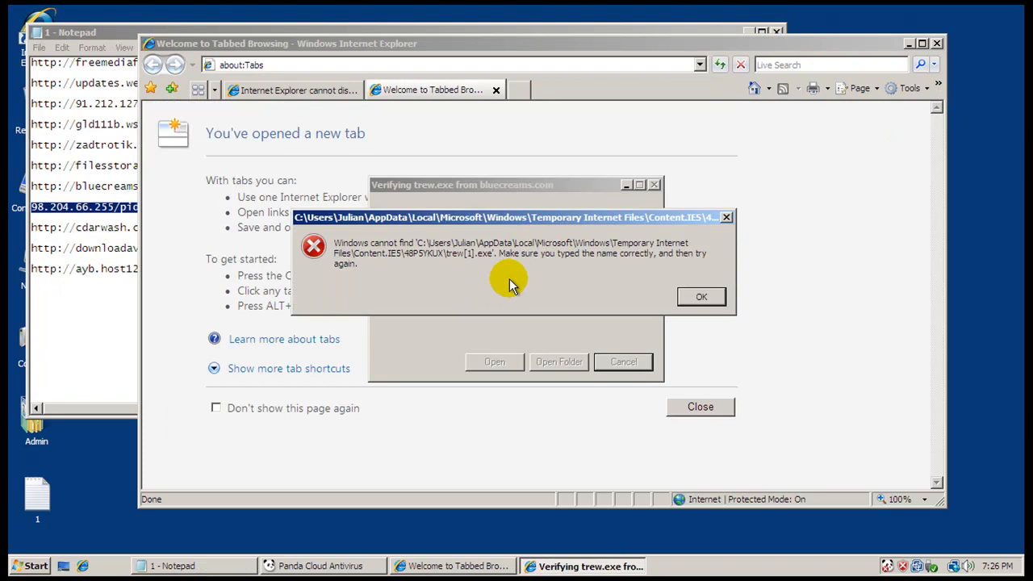
click(700, 297)
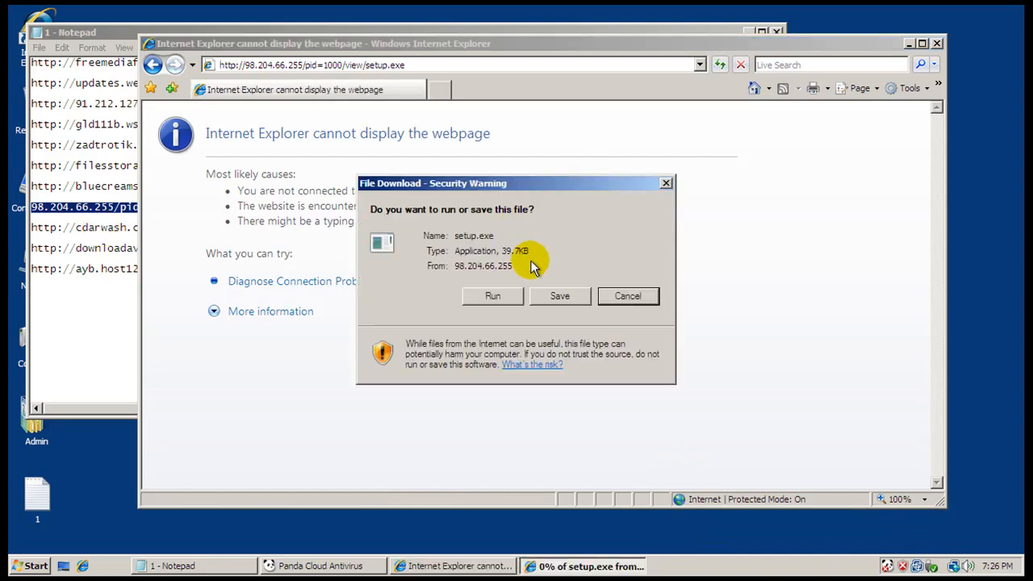
click(493, 295)
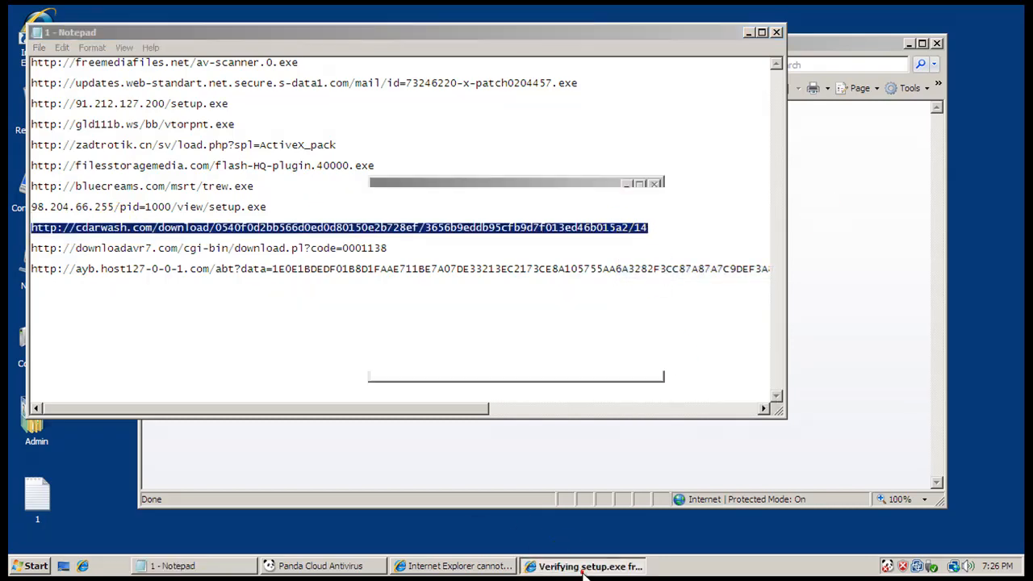
View the neutralized-virus notice, restart the stopped antivirus, and allow setup[1].exe to run
click(454, 565)
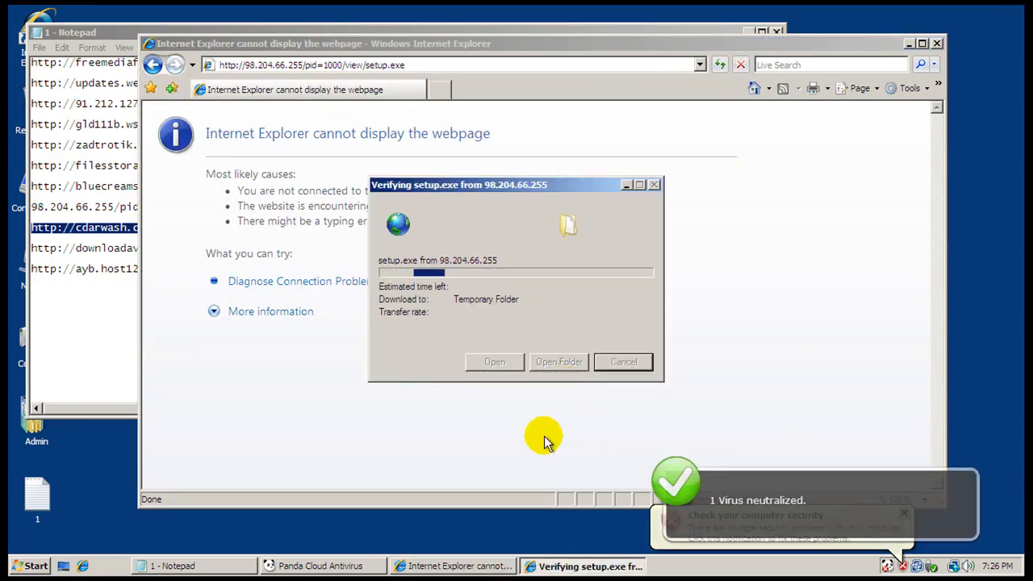
click(320, 565)
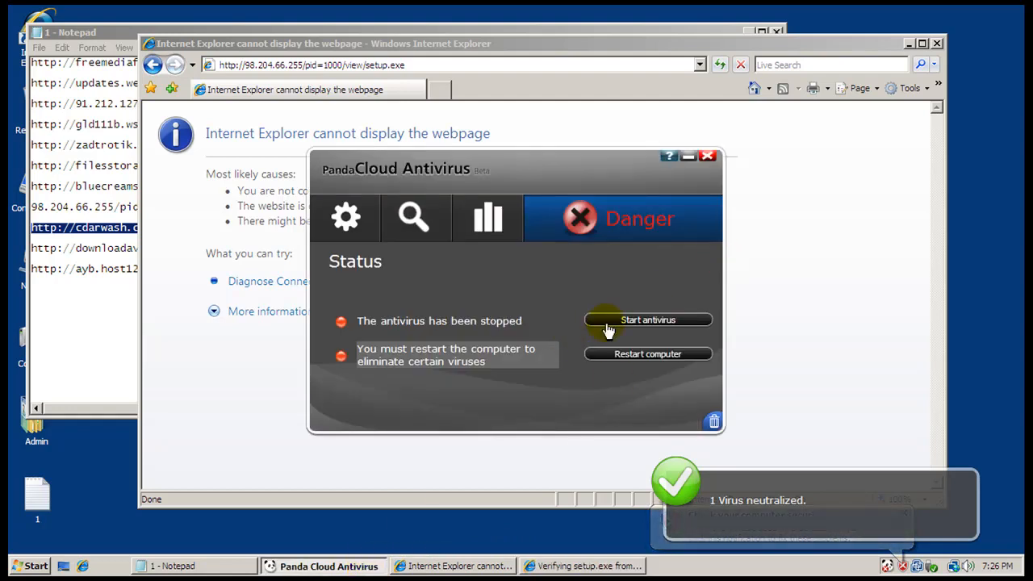
click(648, 319)
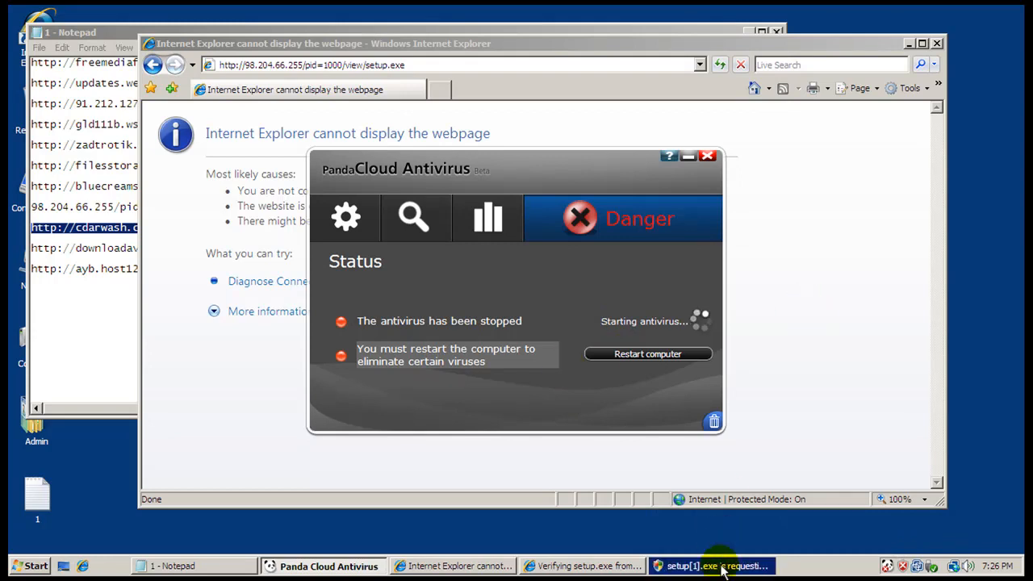
click(713, 565)
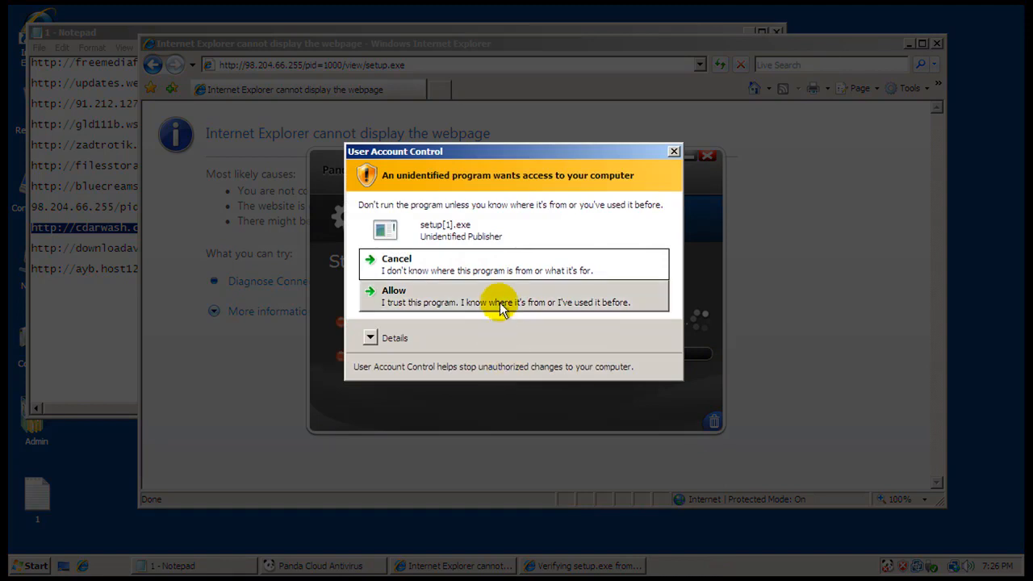
click(394, 297)
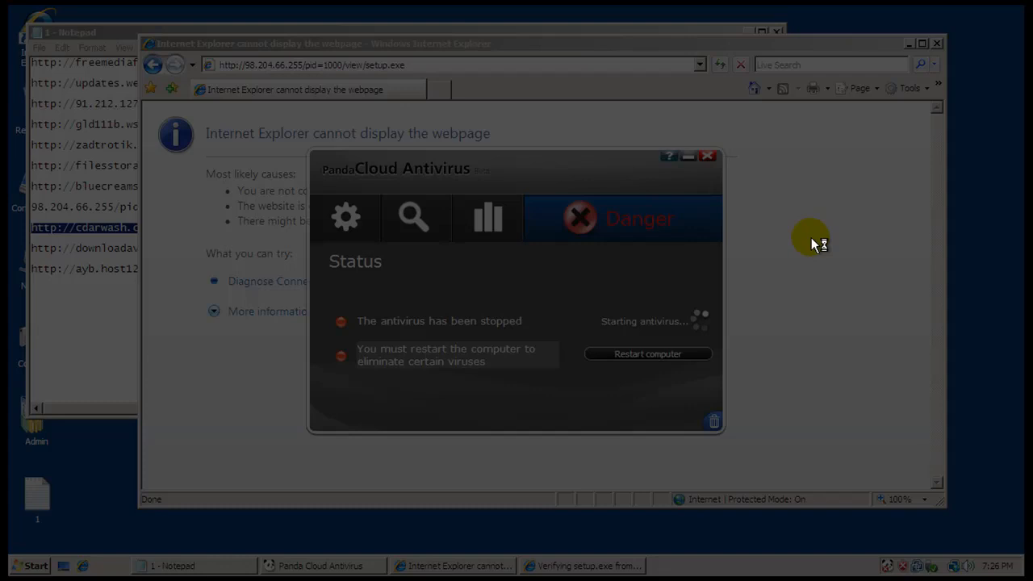
mouse_move(815, 244)
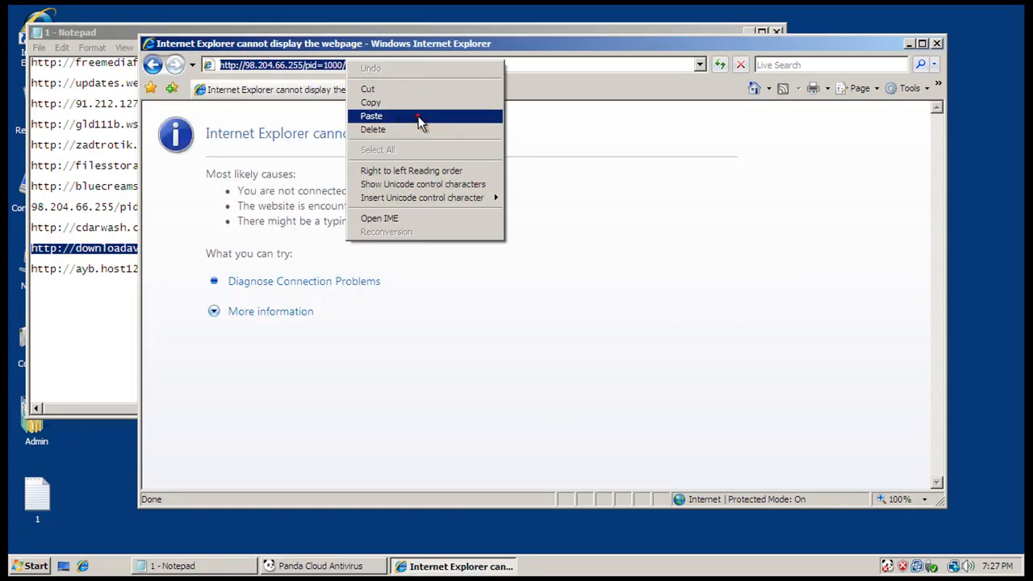
Run the next test link's download, confirming the install prompt and dismissing the Win32 error
click(371, 117)
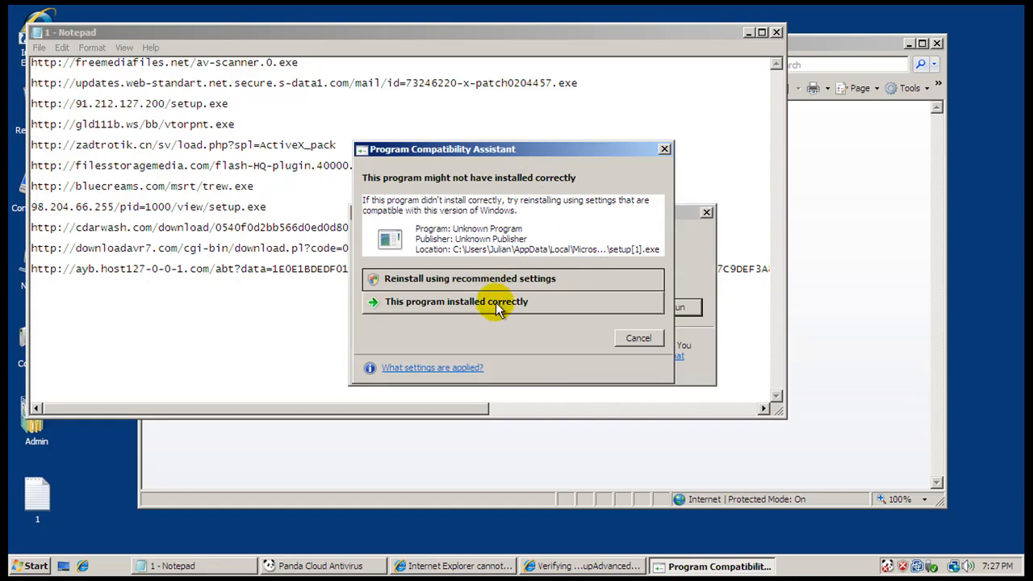
click(456, 302)
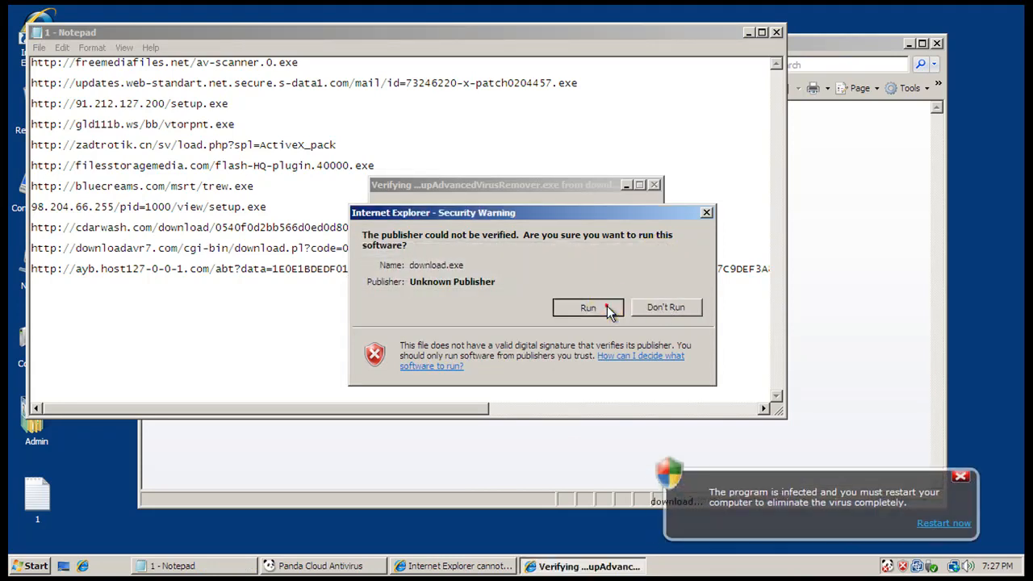
click(587, 307)
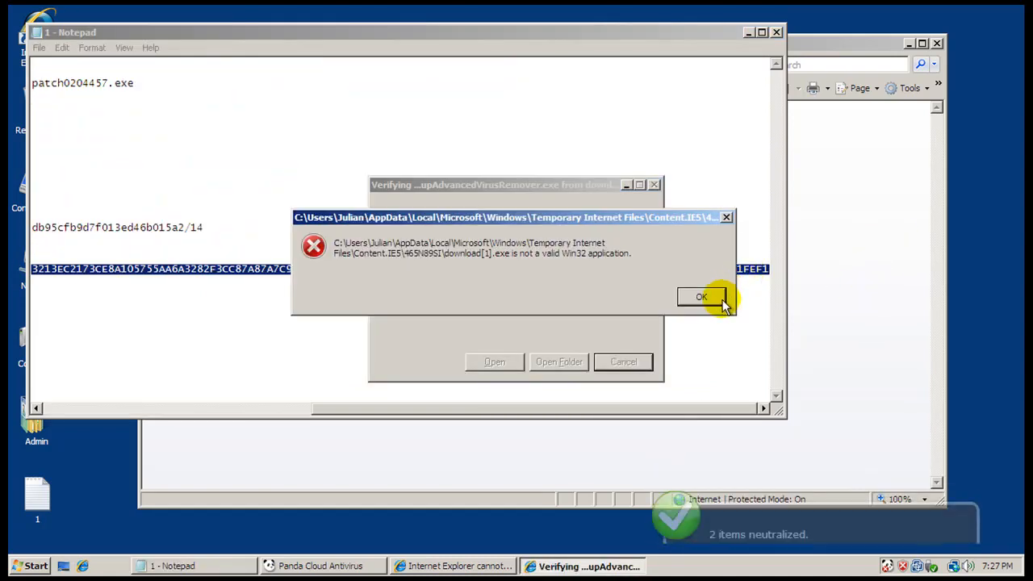
click(700, 297)
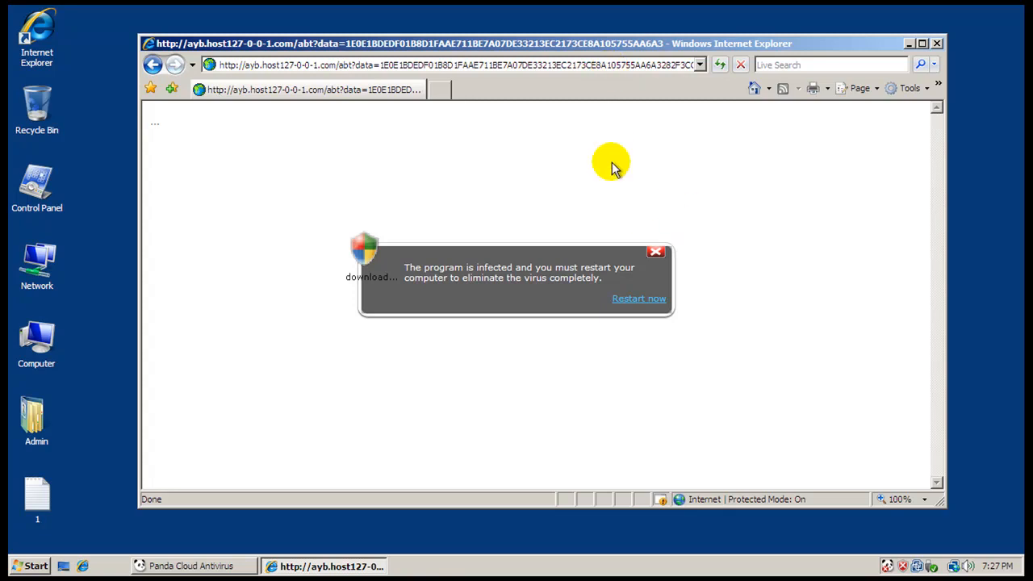
Bring up Panda's status window showing two more neutralized items, then close the browser
click(656, 252)
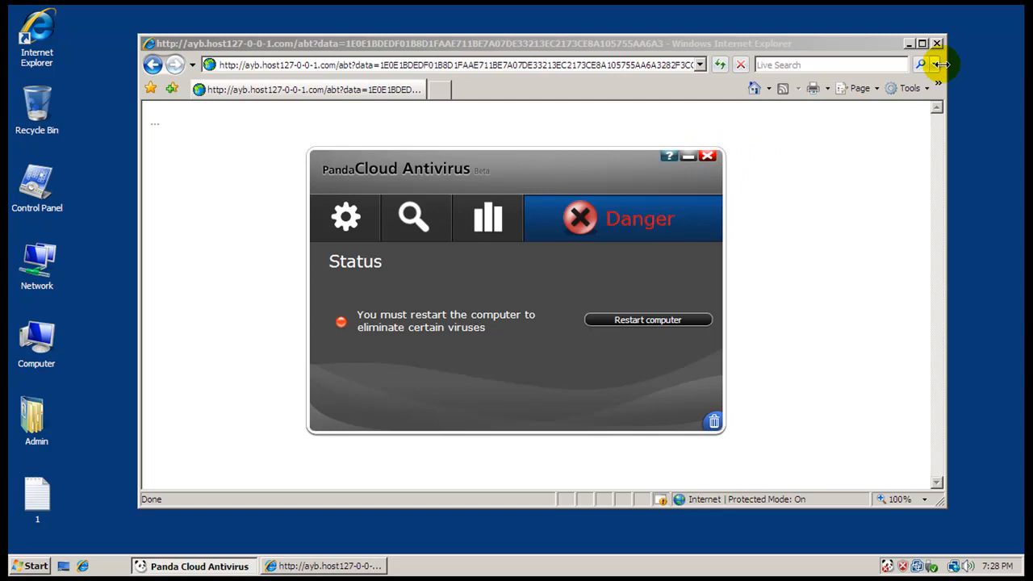
click(936, 44)
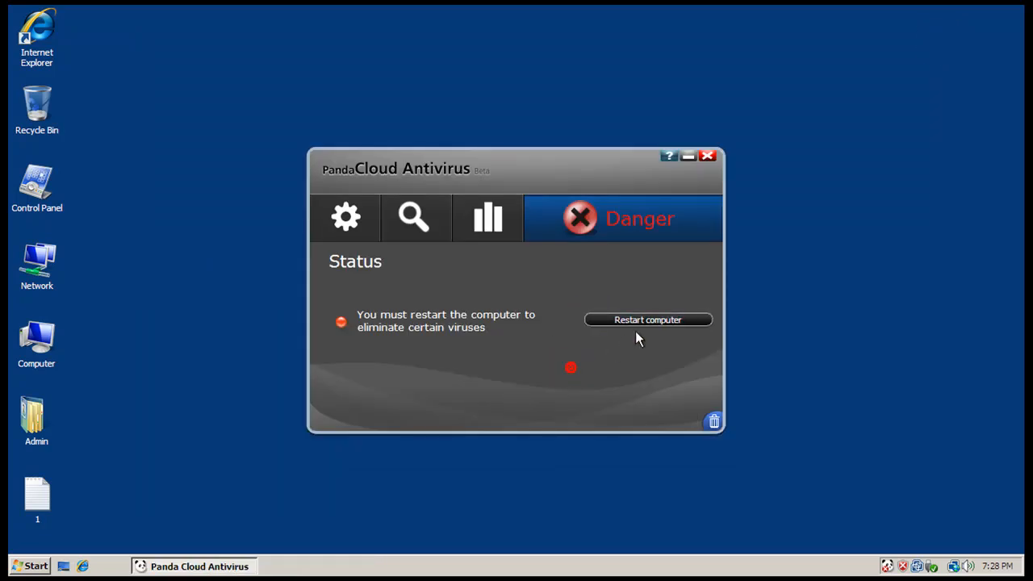
Restart the computer from Panda to eliminate the detected viruses
click(650, 319)
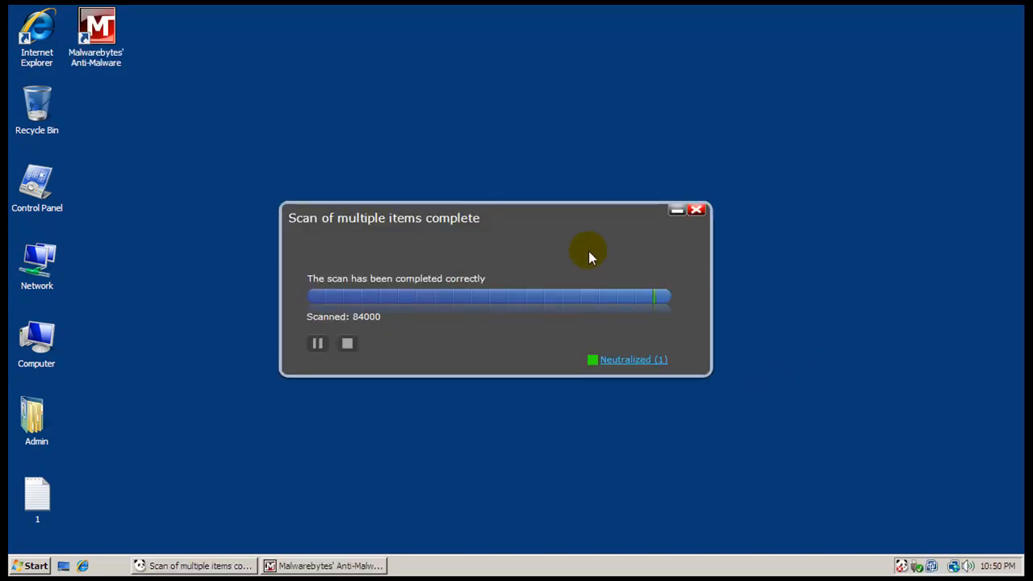
mouse_move(626, 359)
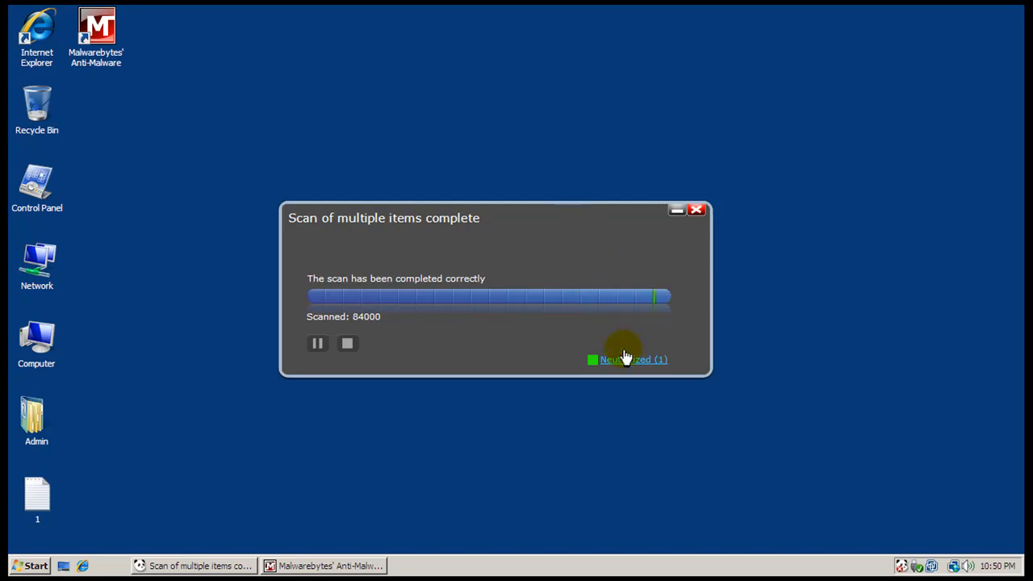
Review the neutralized suspicious pav629F.tmp file's details and close the scan result
click(633, 358)
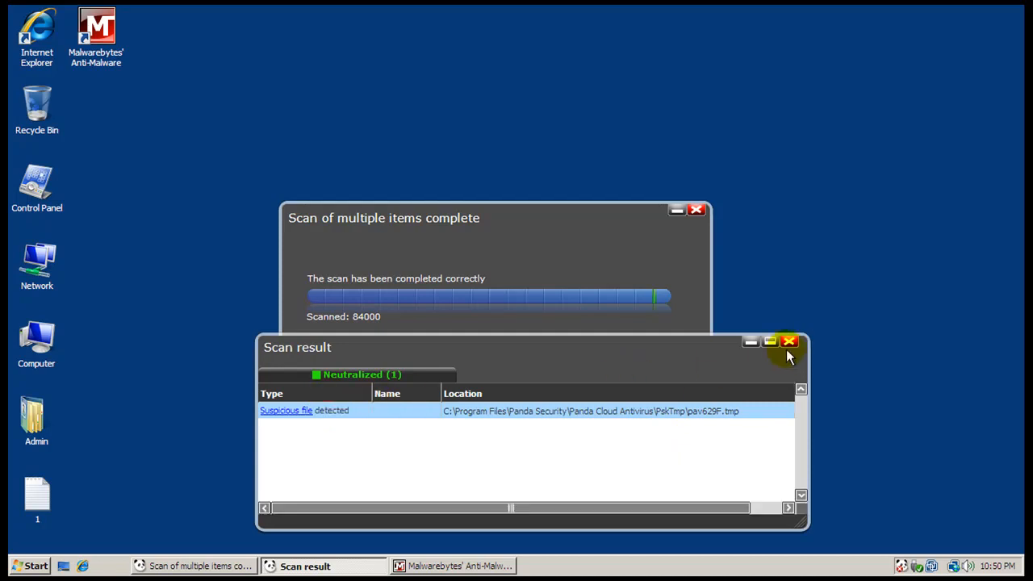
click(788, 342)
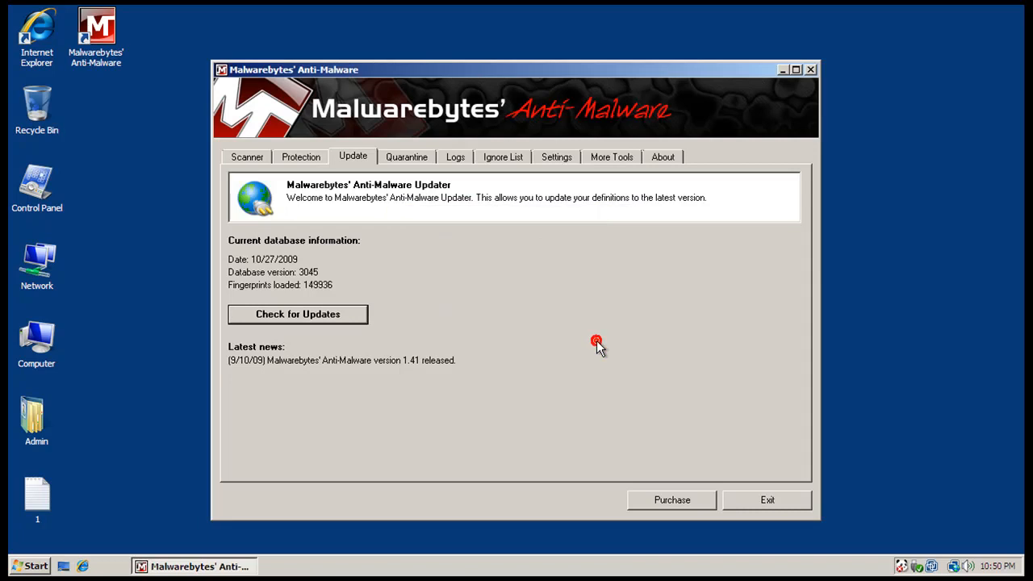
Start a Malwarebytes quick scan and hide Panda's tray status window
click(247, 156)
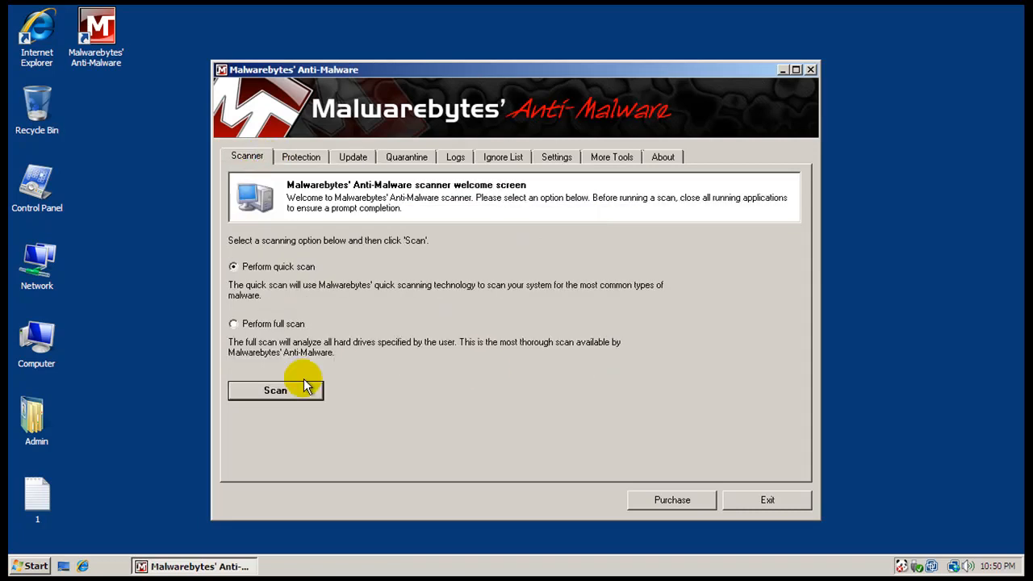
click(275, 389)
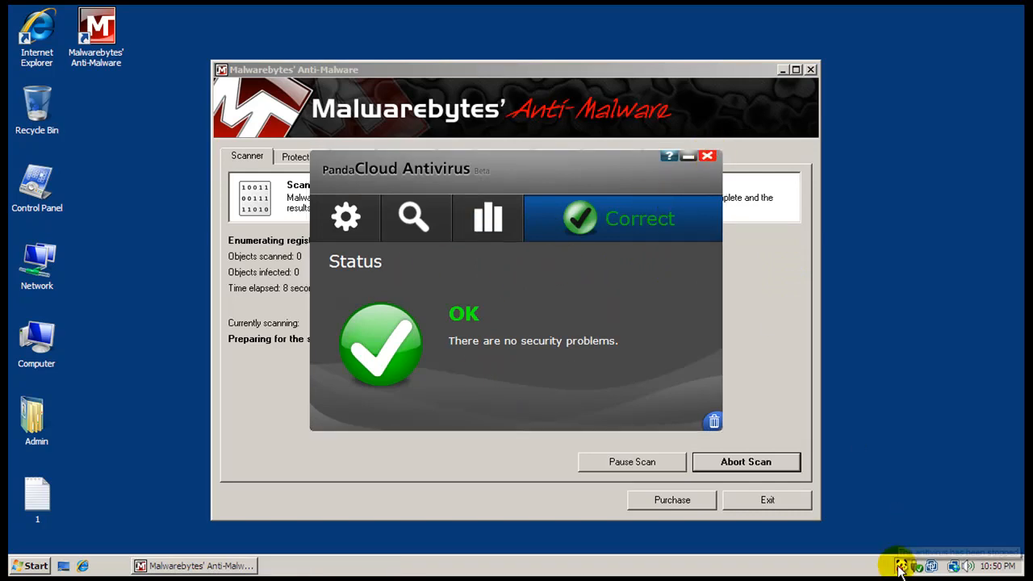
click(707, 155)
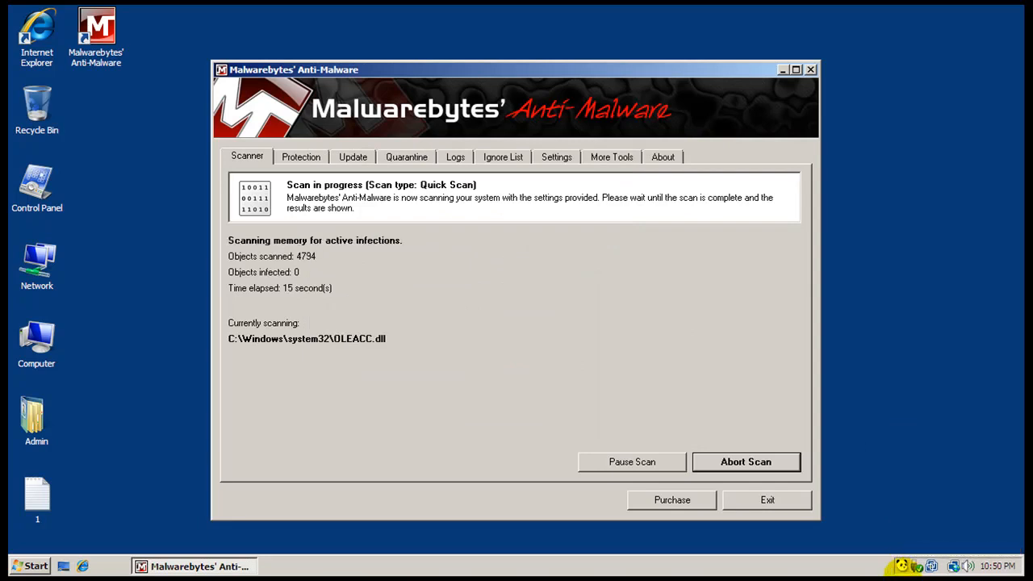
mouse_move(905, 433)
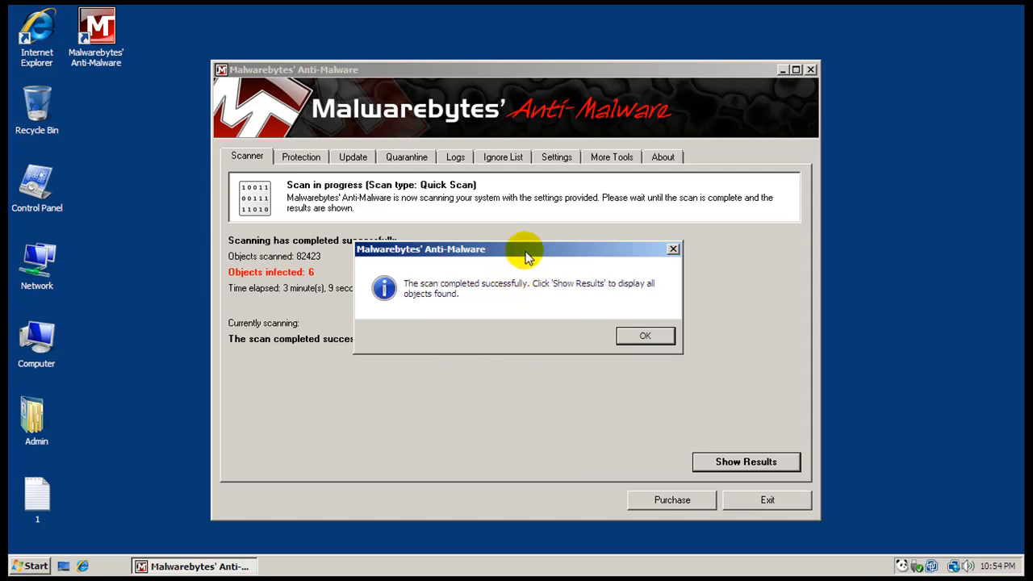
mouse_move(654, 315)
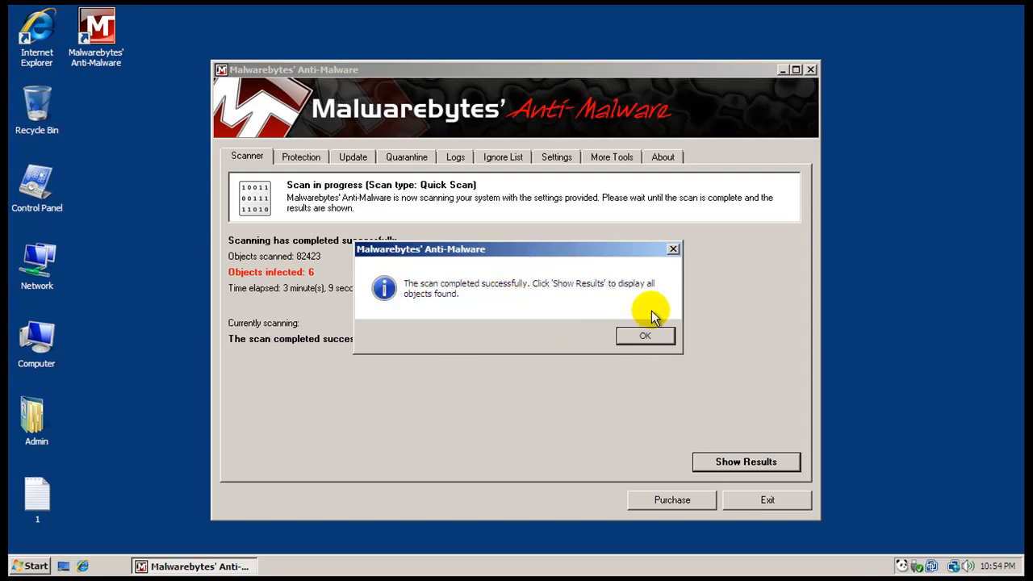
Dismiss the completion message and inspect the Trojan.Agent file, registry value and KoobFace.Trace entries
click(646, 336)
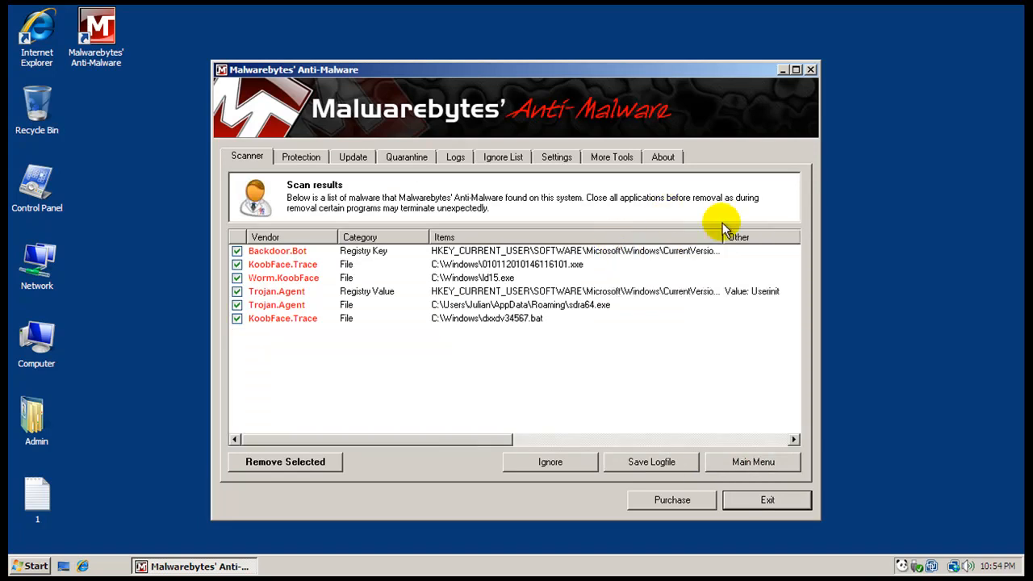
click(509, 265)
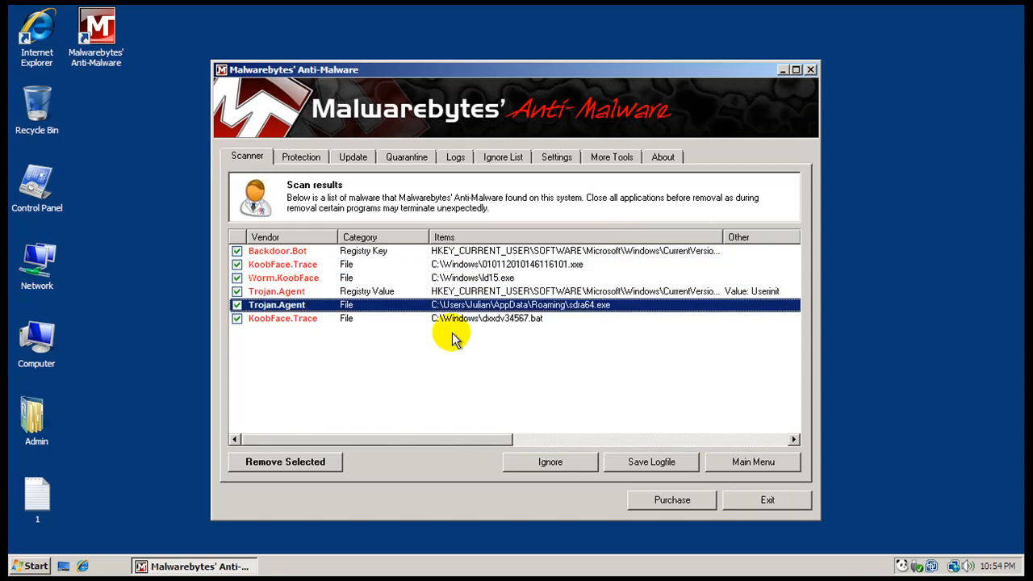
click(517, 290)
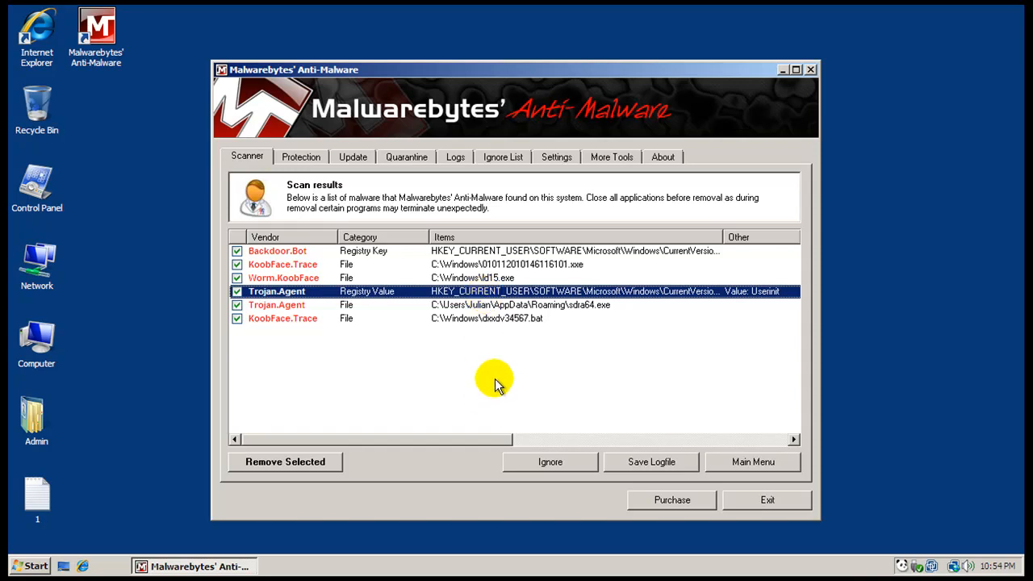
mouse_move(484, 372)
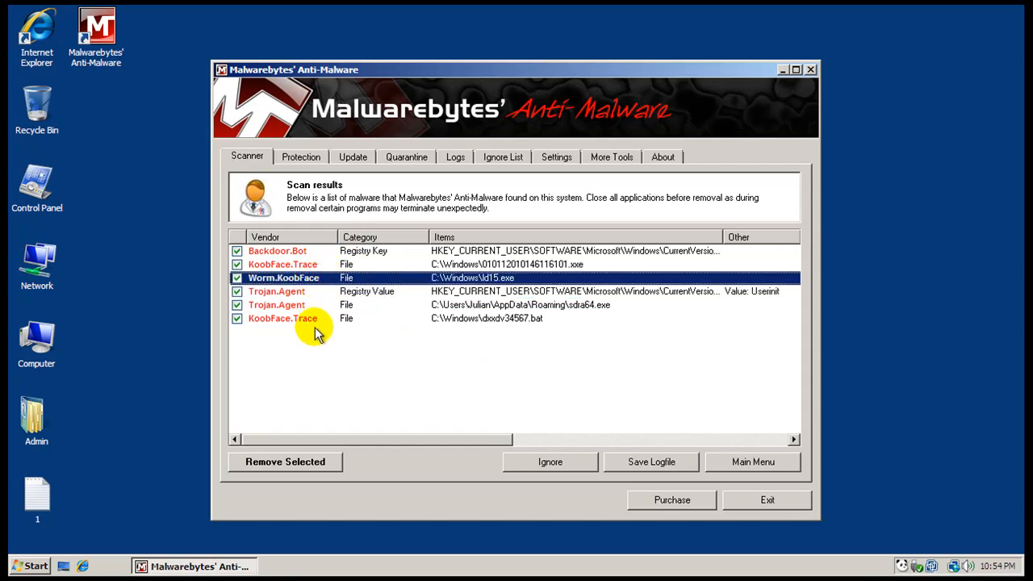
click(485, 318)
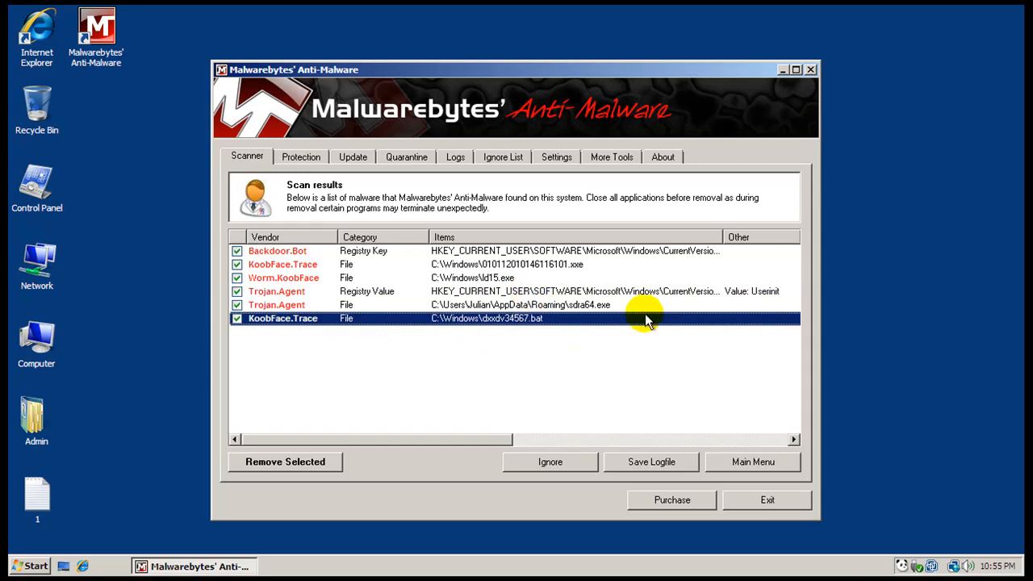
mouse_move(638, 363)
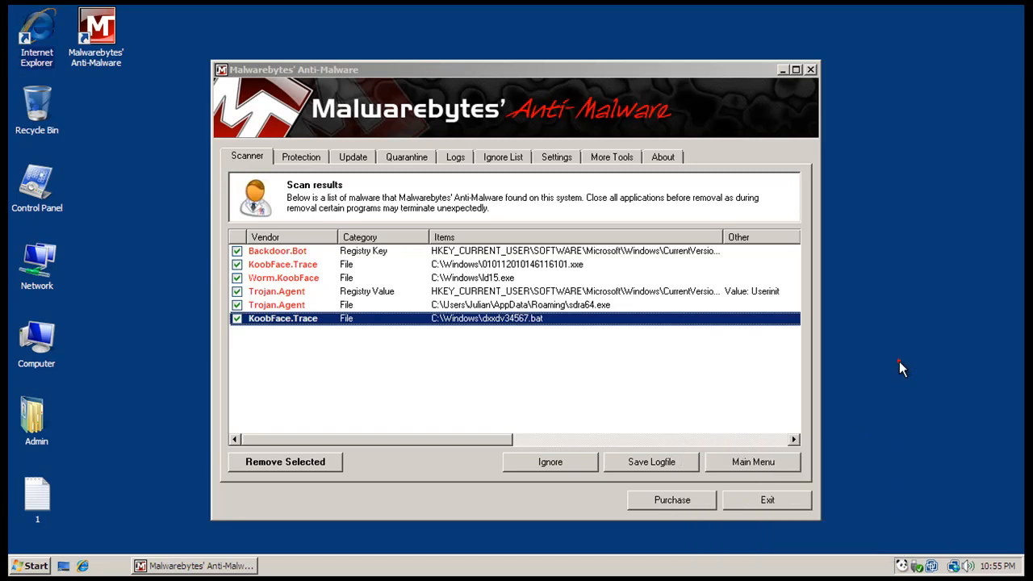
mouse_move(559, 568)
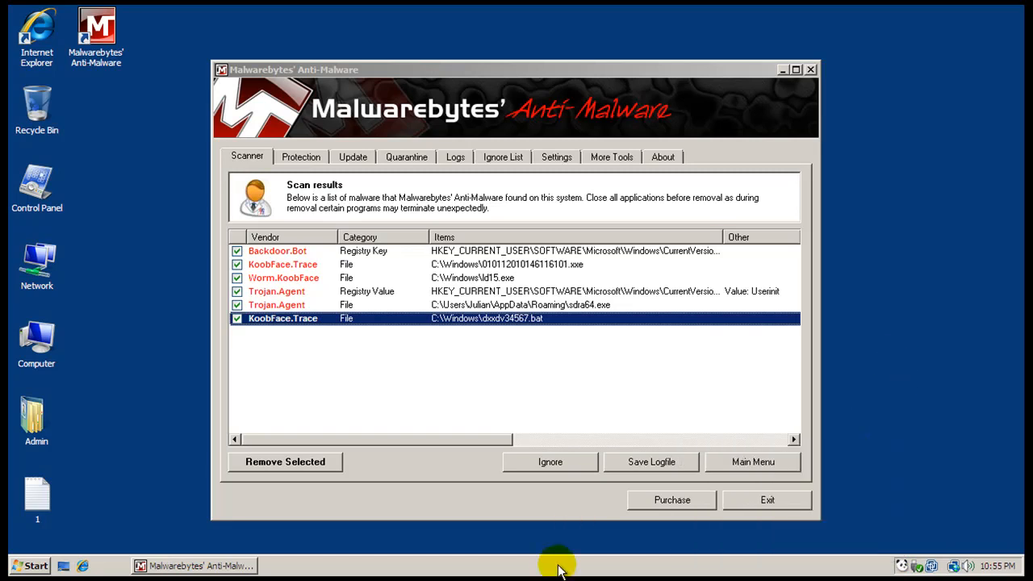
mouse_move(333, 266)
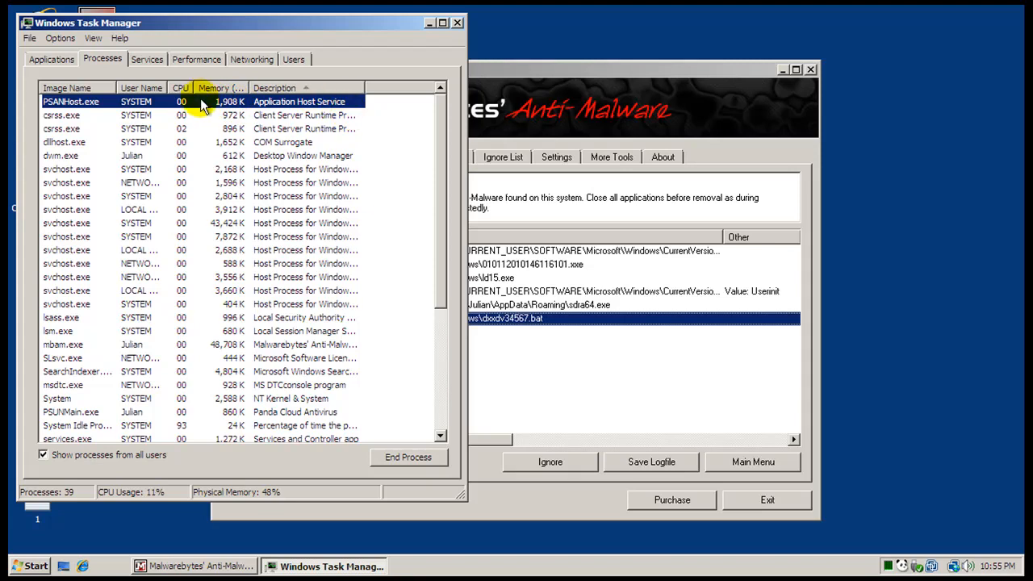
mouse_move(347, 113)
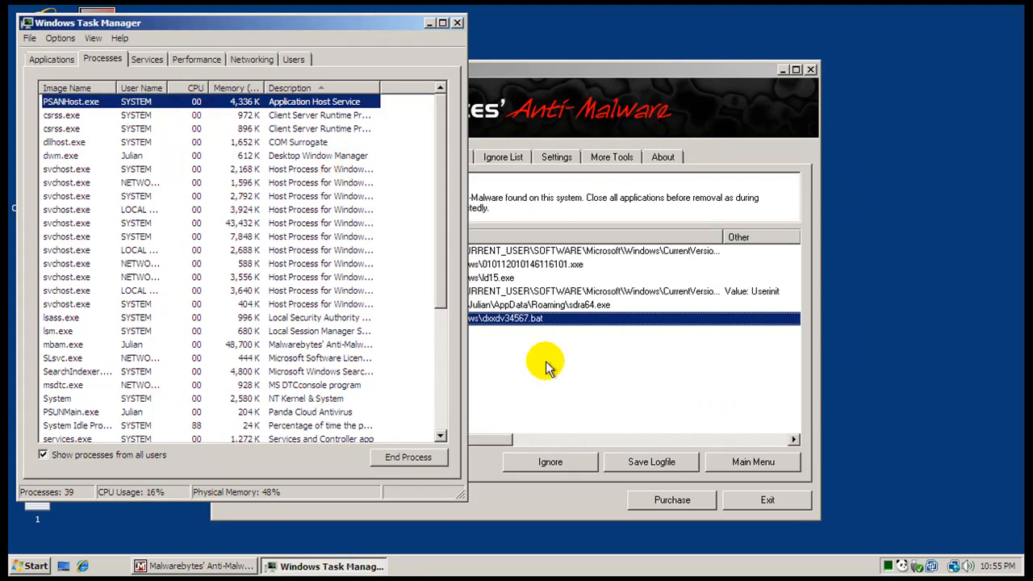
Add the CPU Time column to the process list and check System Idle Process usage
click(94, 39)
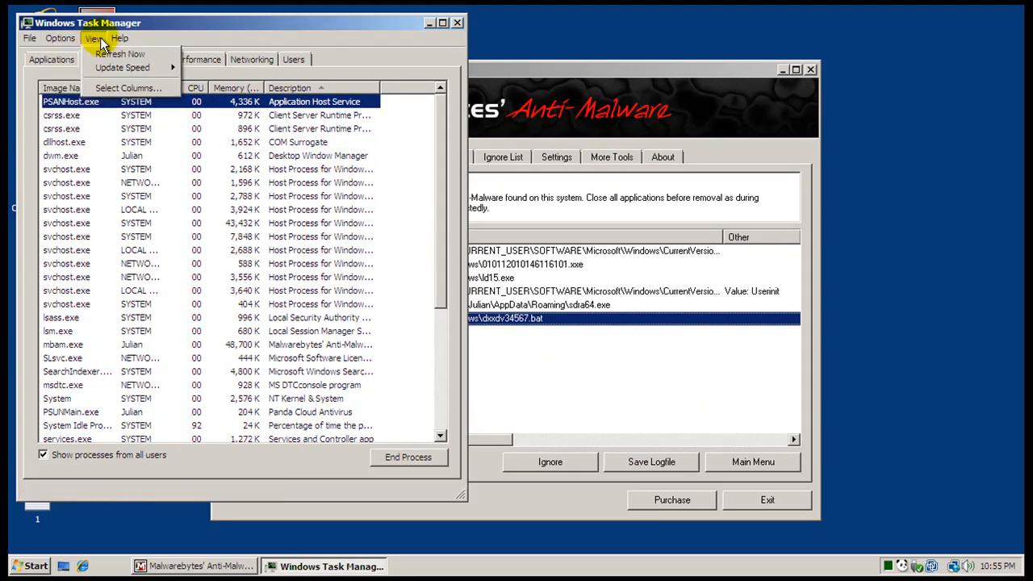
click(126, 87)
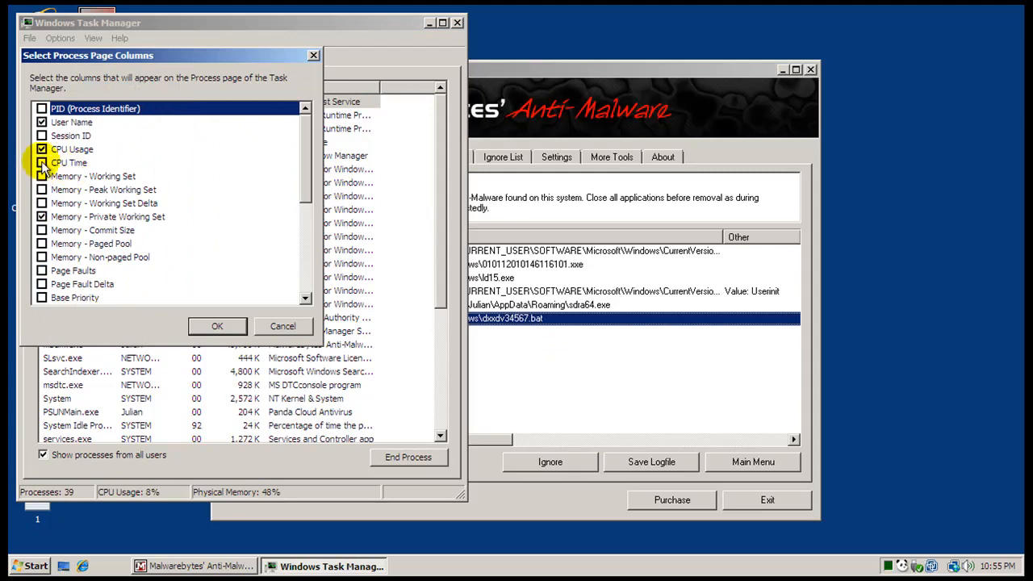
click(217, 326)
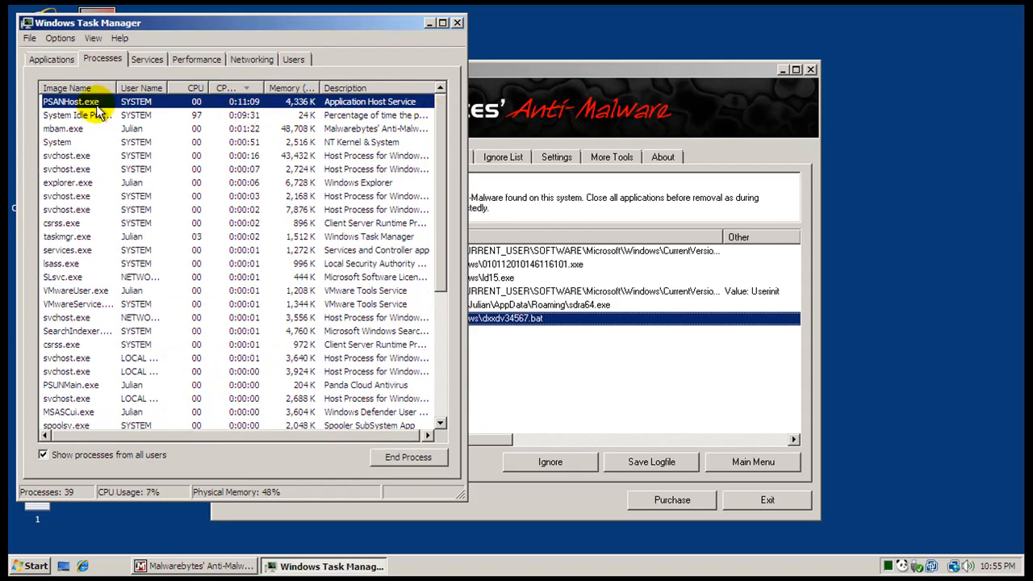
click(77, 114)
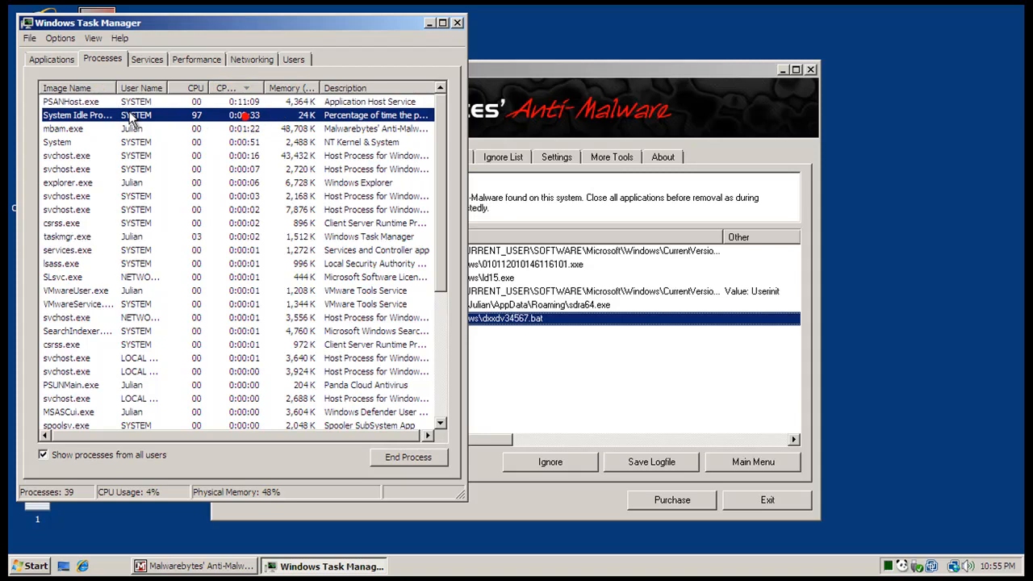